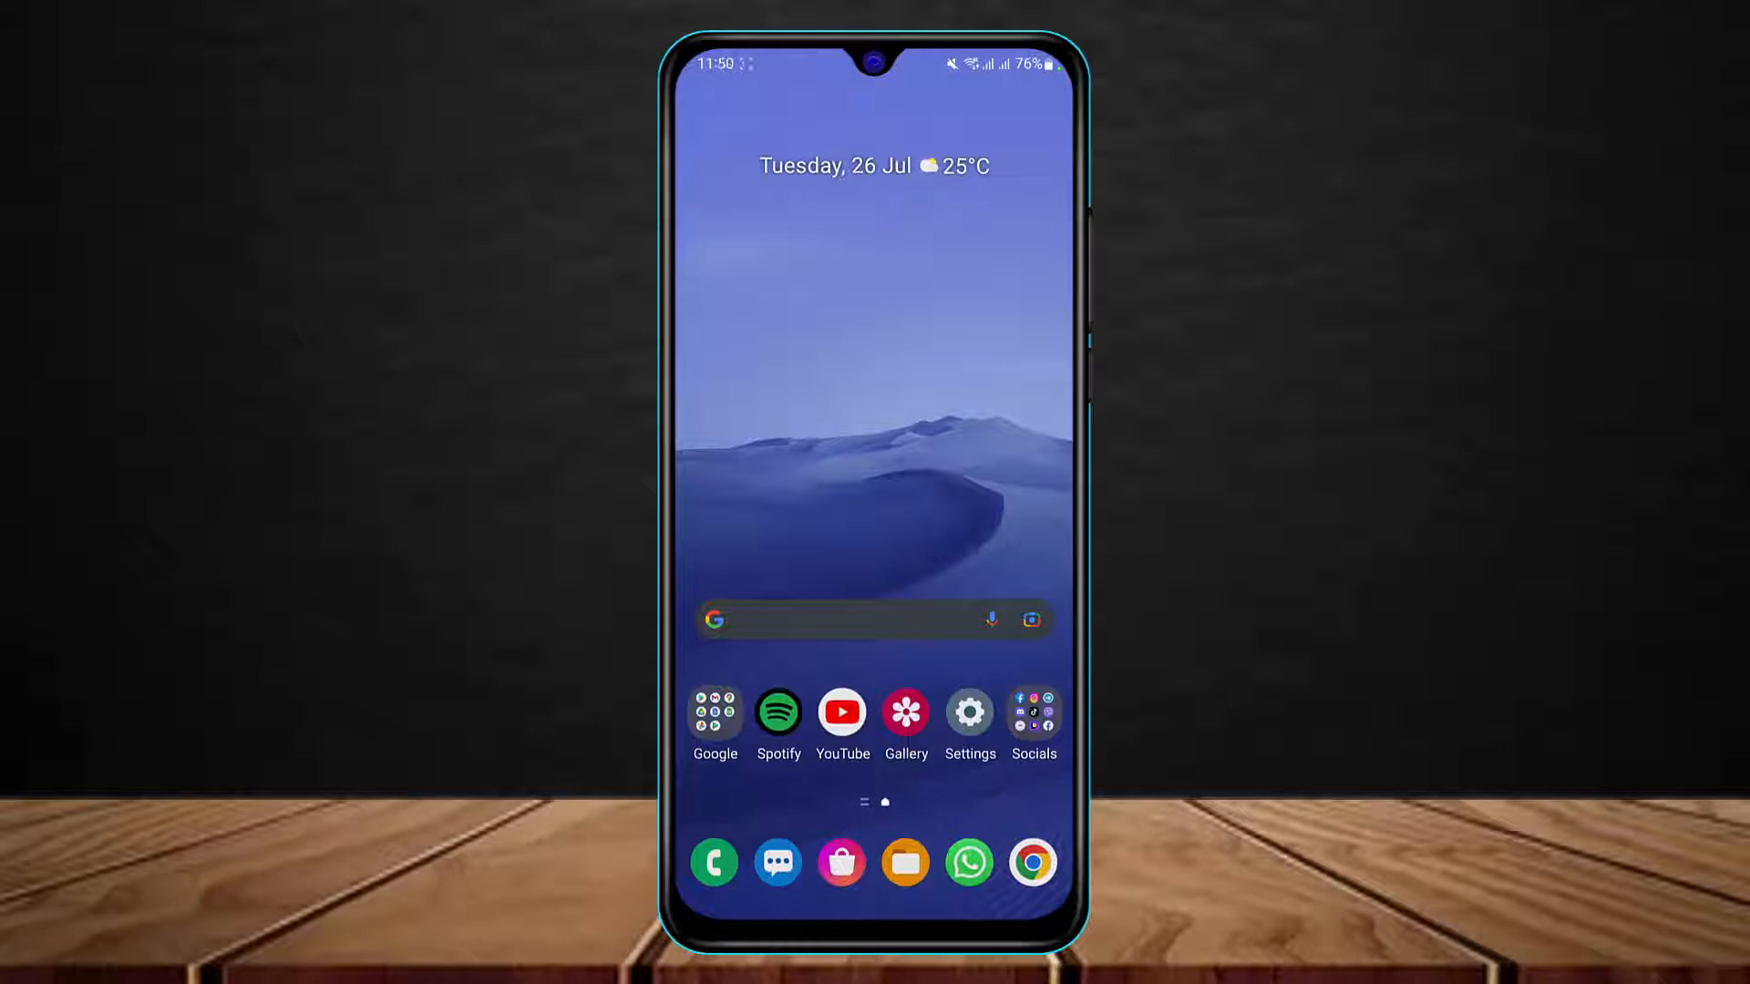
# Step: Launch Facebook from the Socials app folder on the home screen
pyautogui.click(1034, 713)
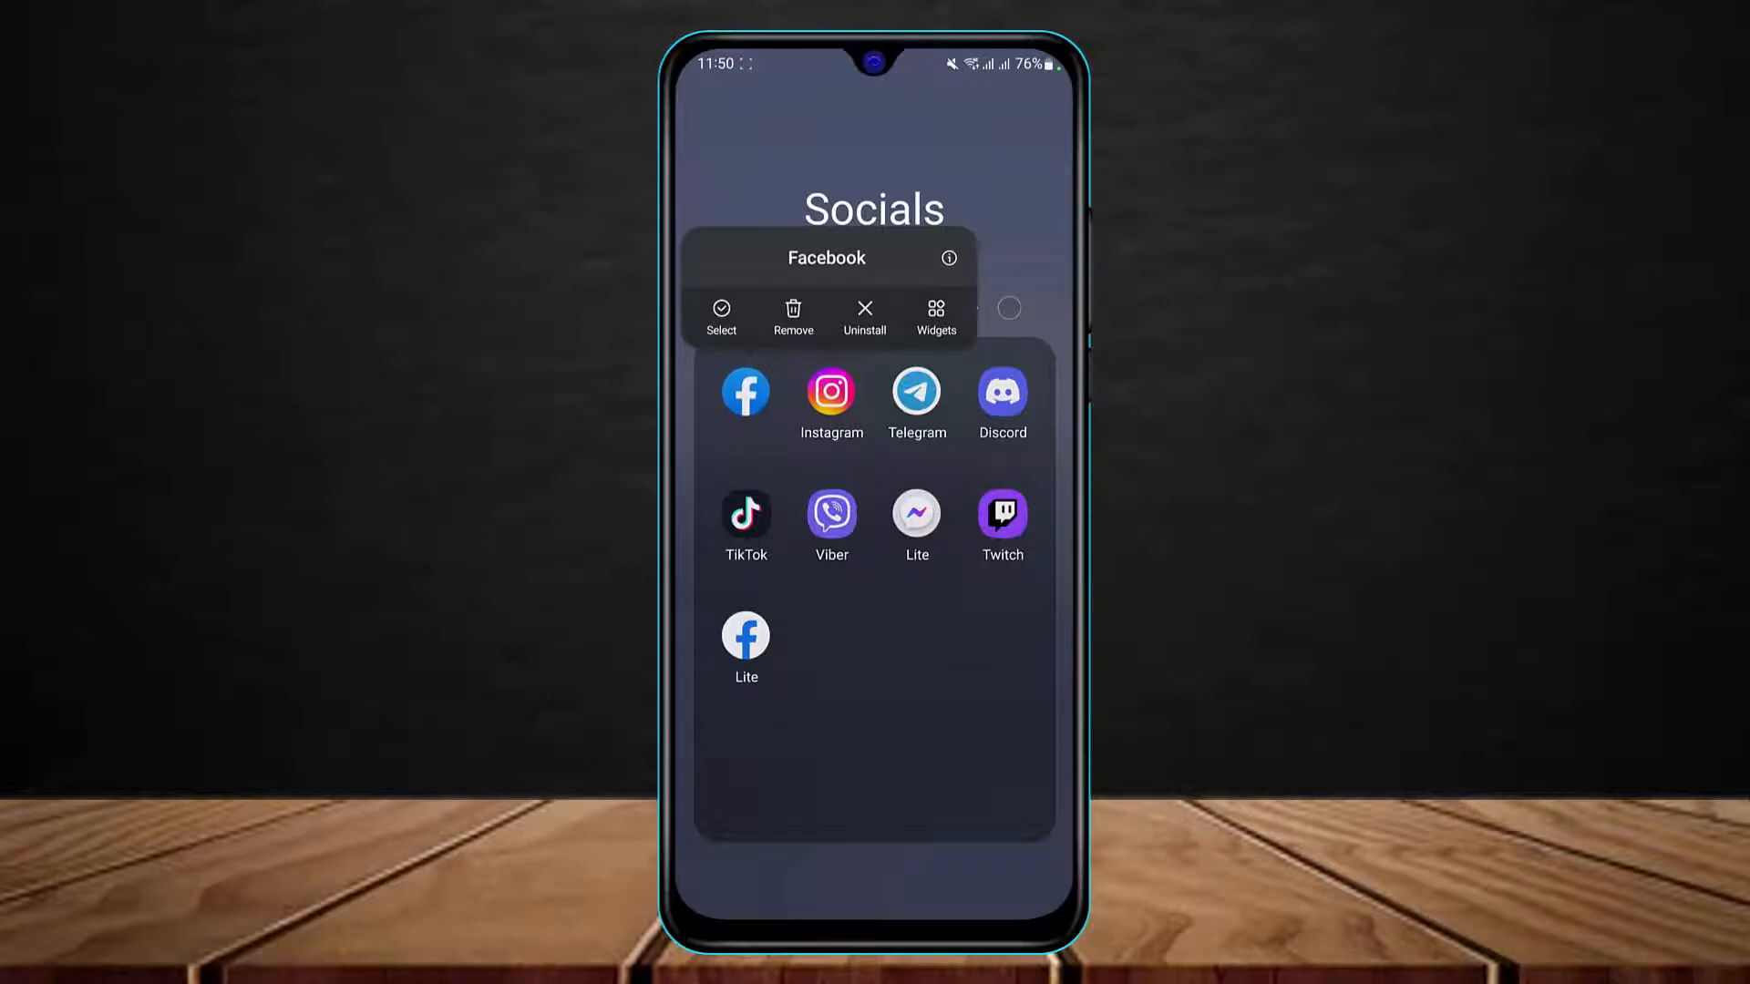
pyautogui.click(744, 392)
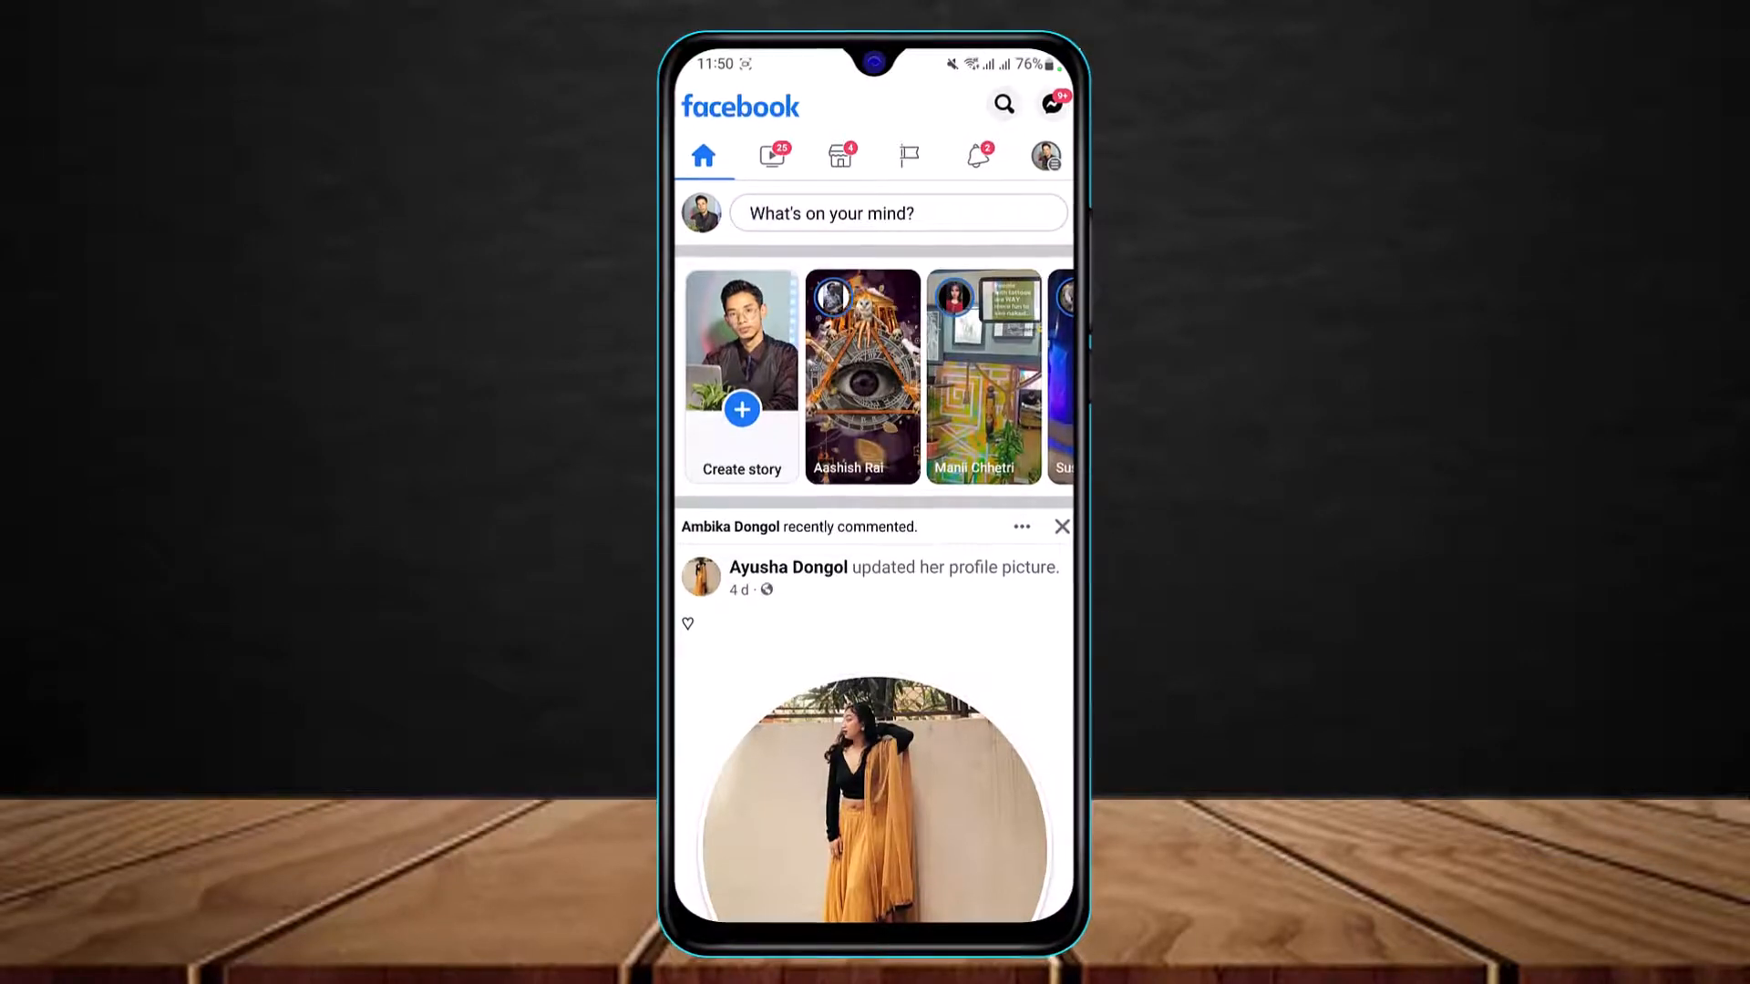
# Step: Go to Pages you manage and open the Kraaspan Online Shopping Page
pyautogui.click(908, 176)
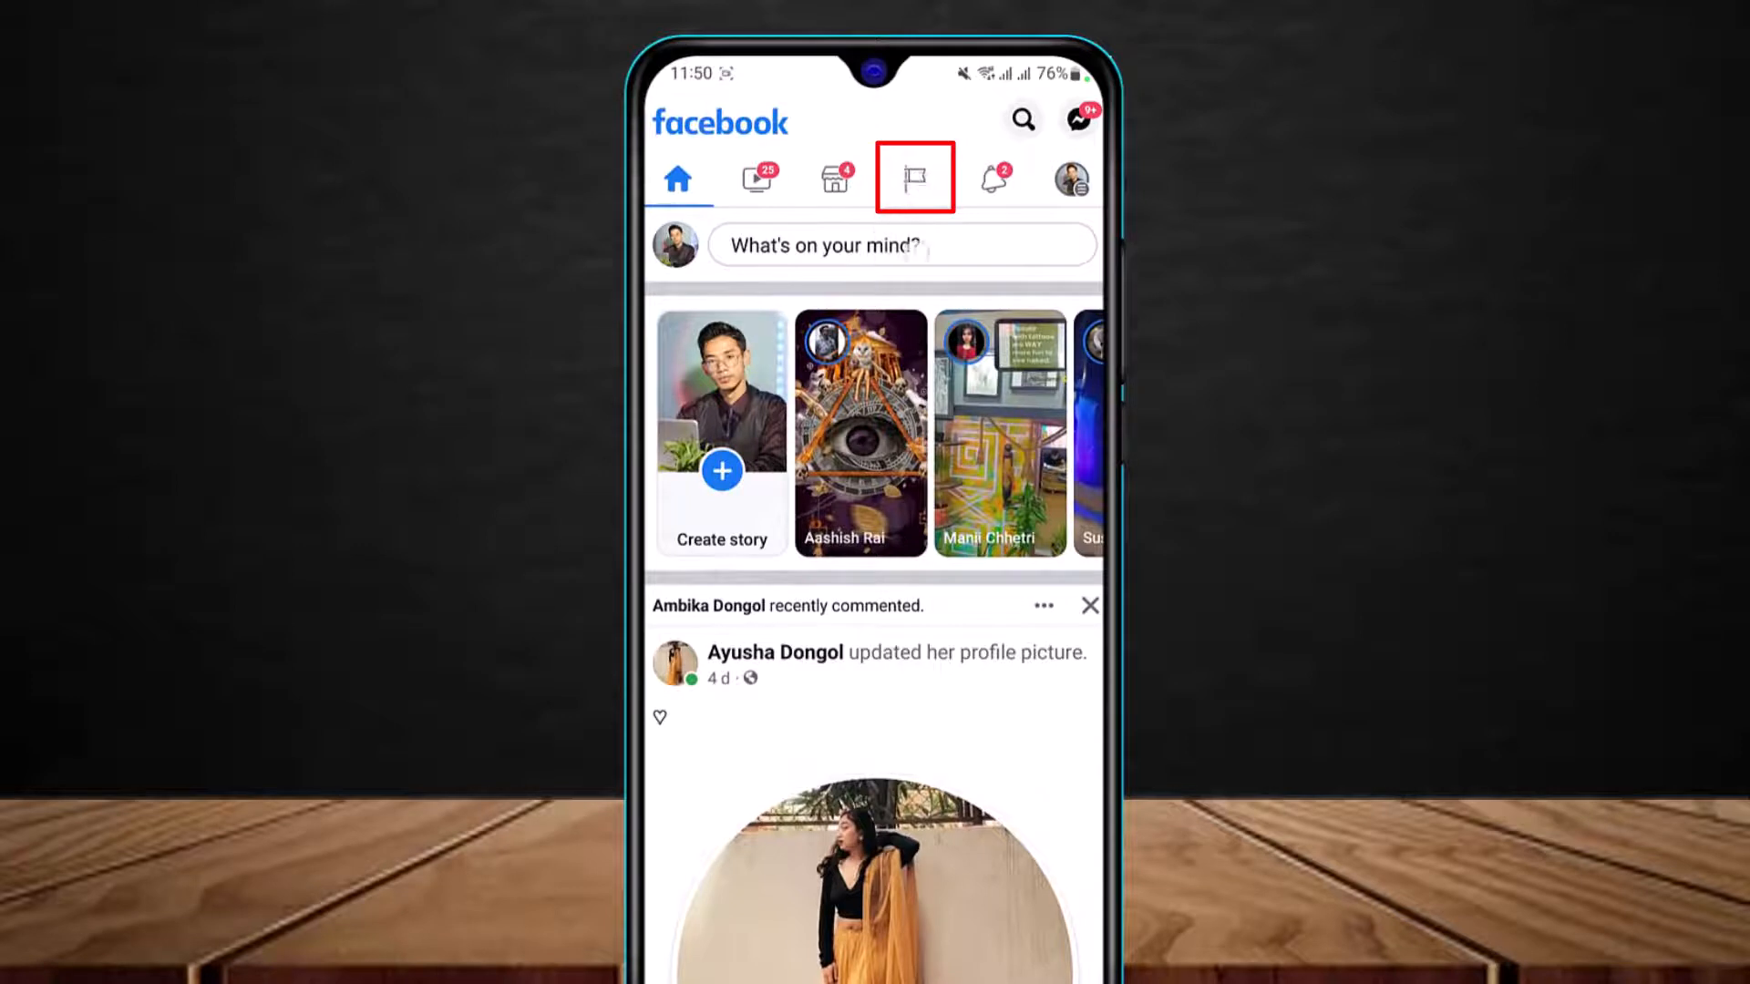
pyautogui.click(911, 176)
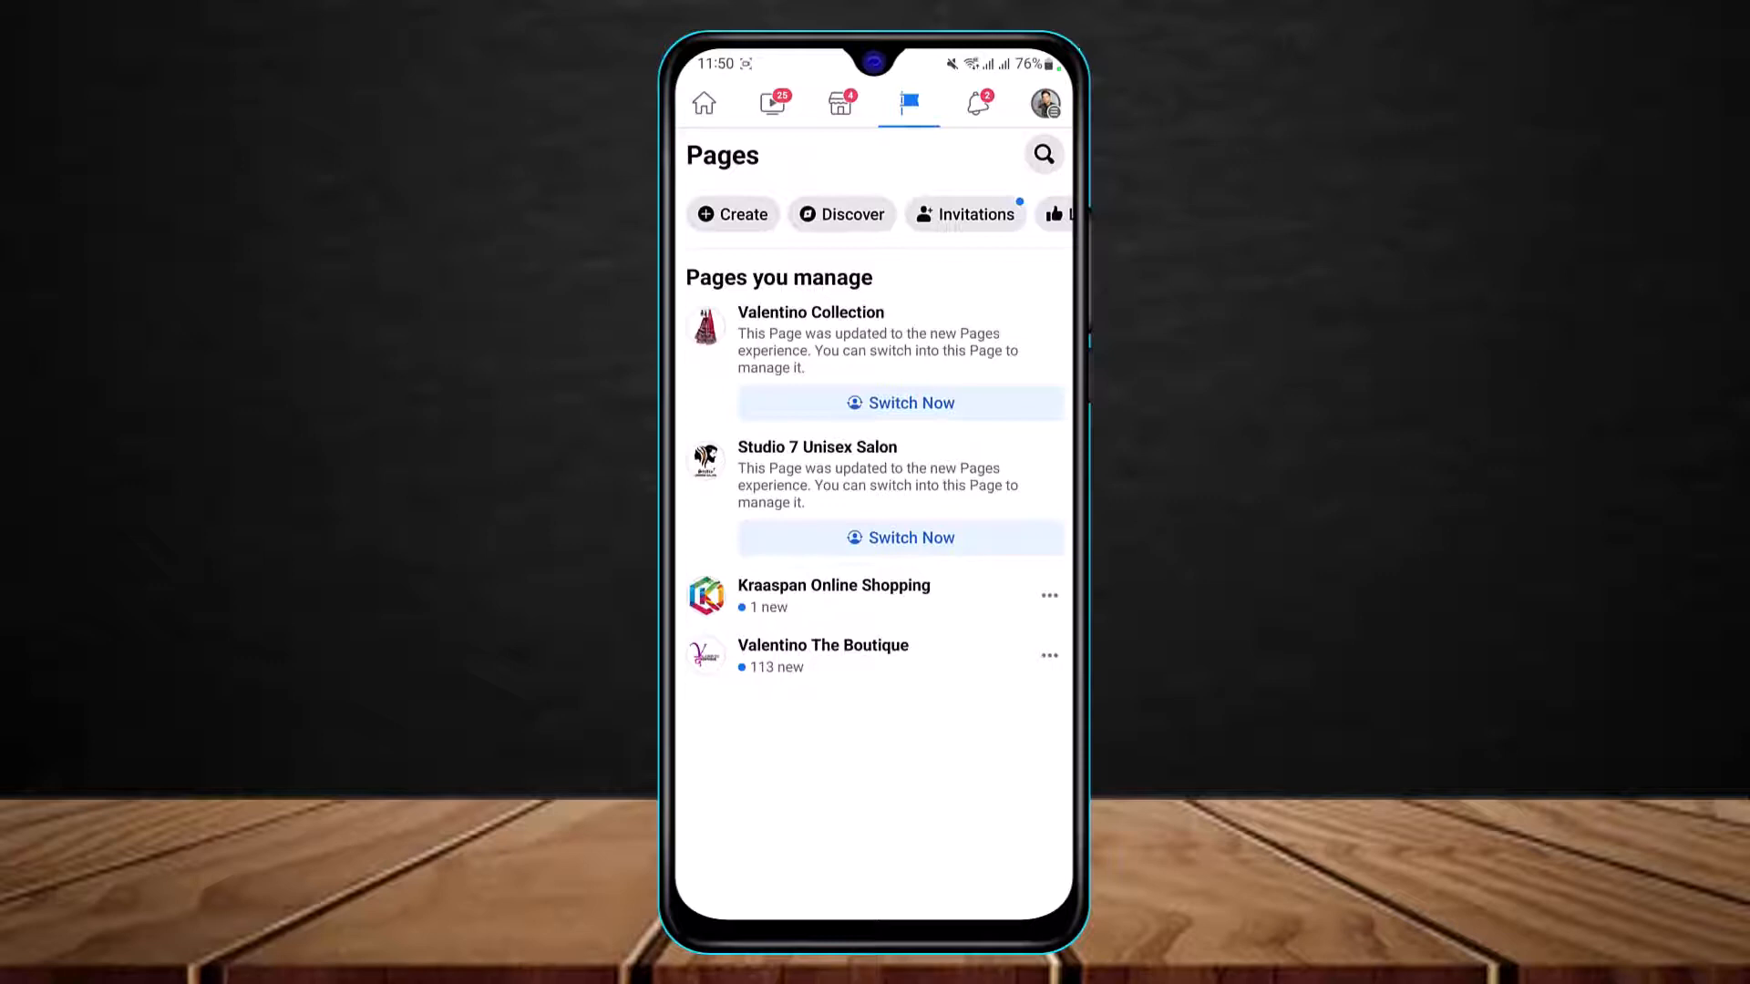
pyautogui.click(833, 585)
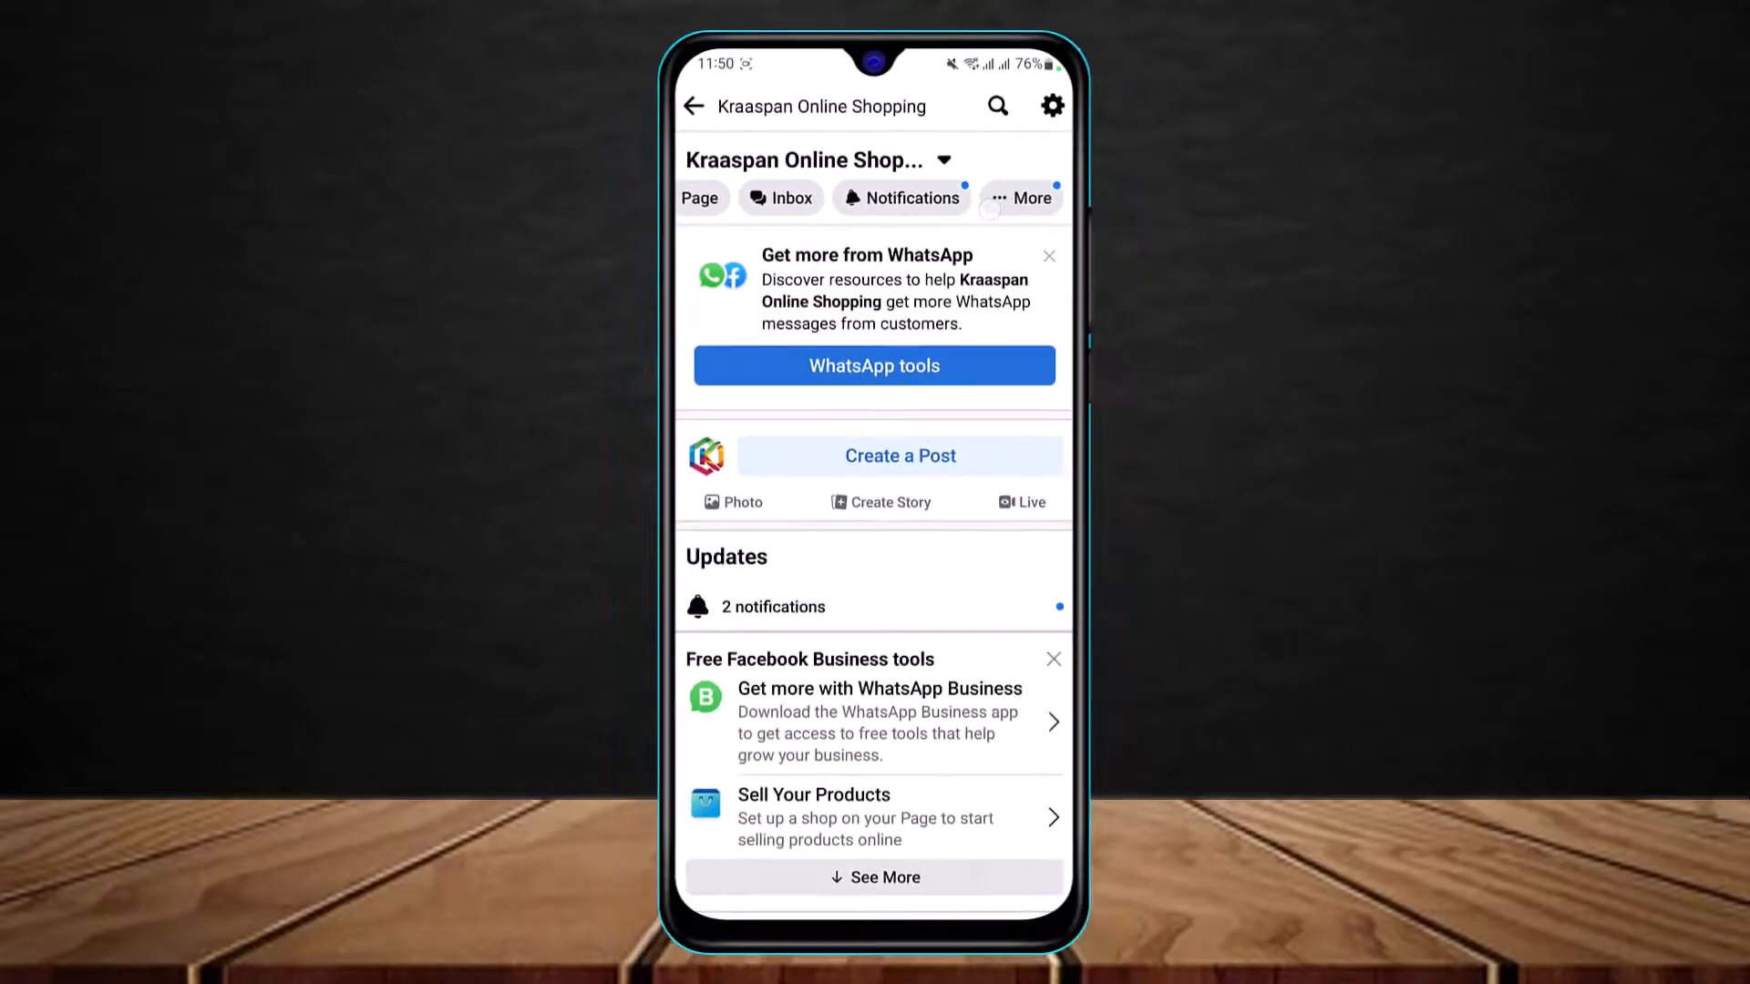
# Step: Show the Page's More menu and scroll to the Page controls section with Edit Page info
pyautogui.click(1019, 197)
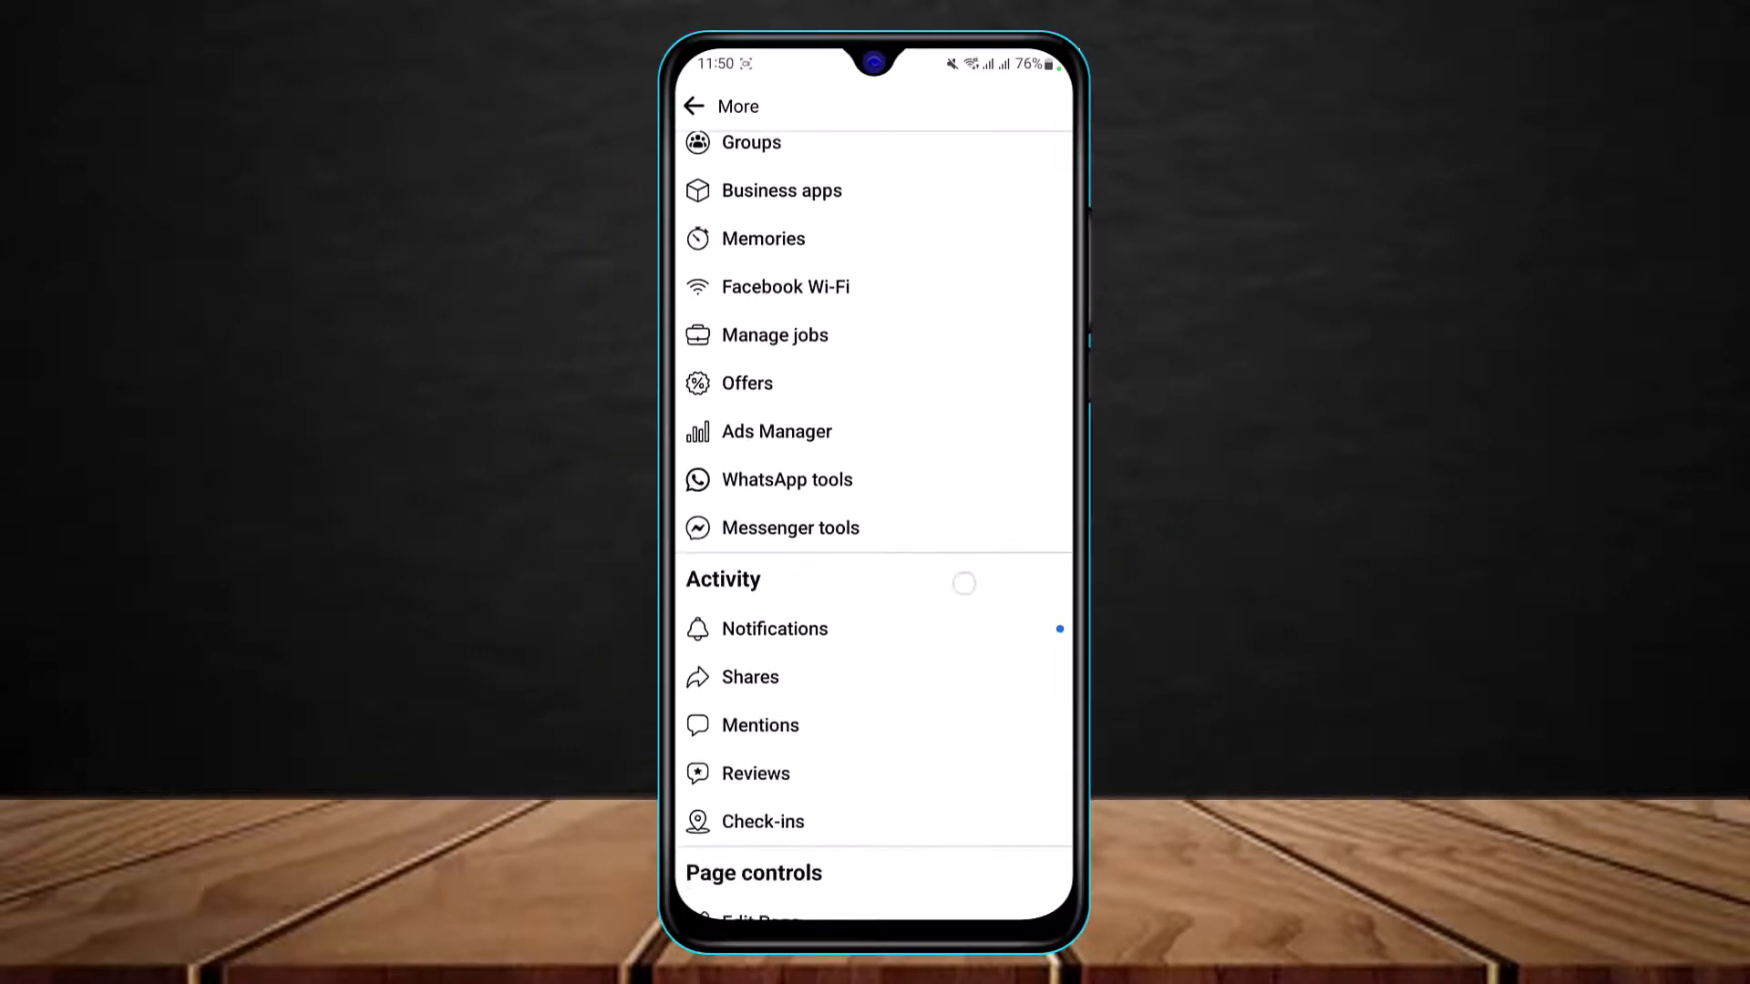
pyautogui.scroll(-3)
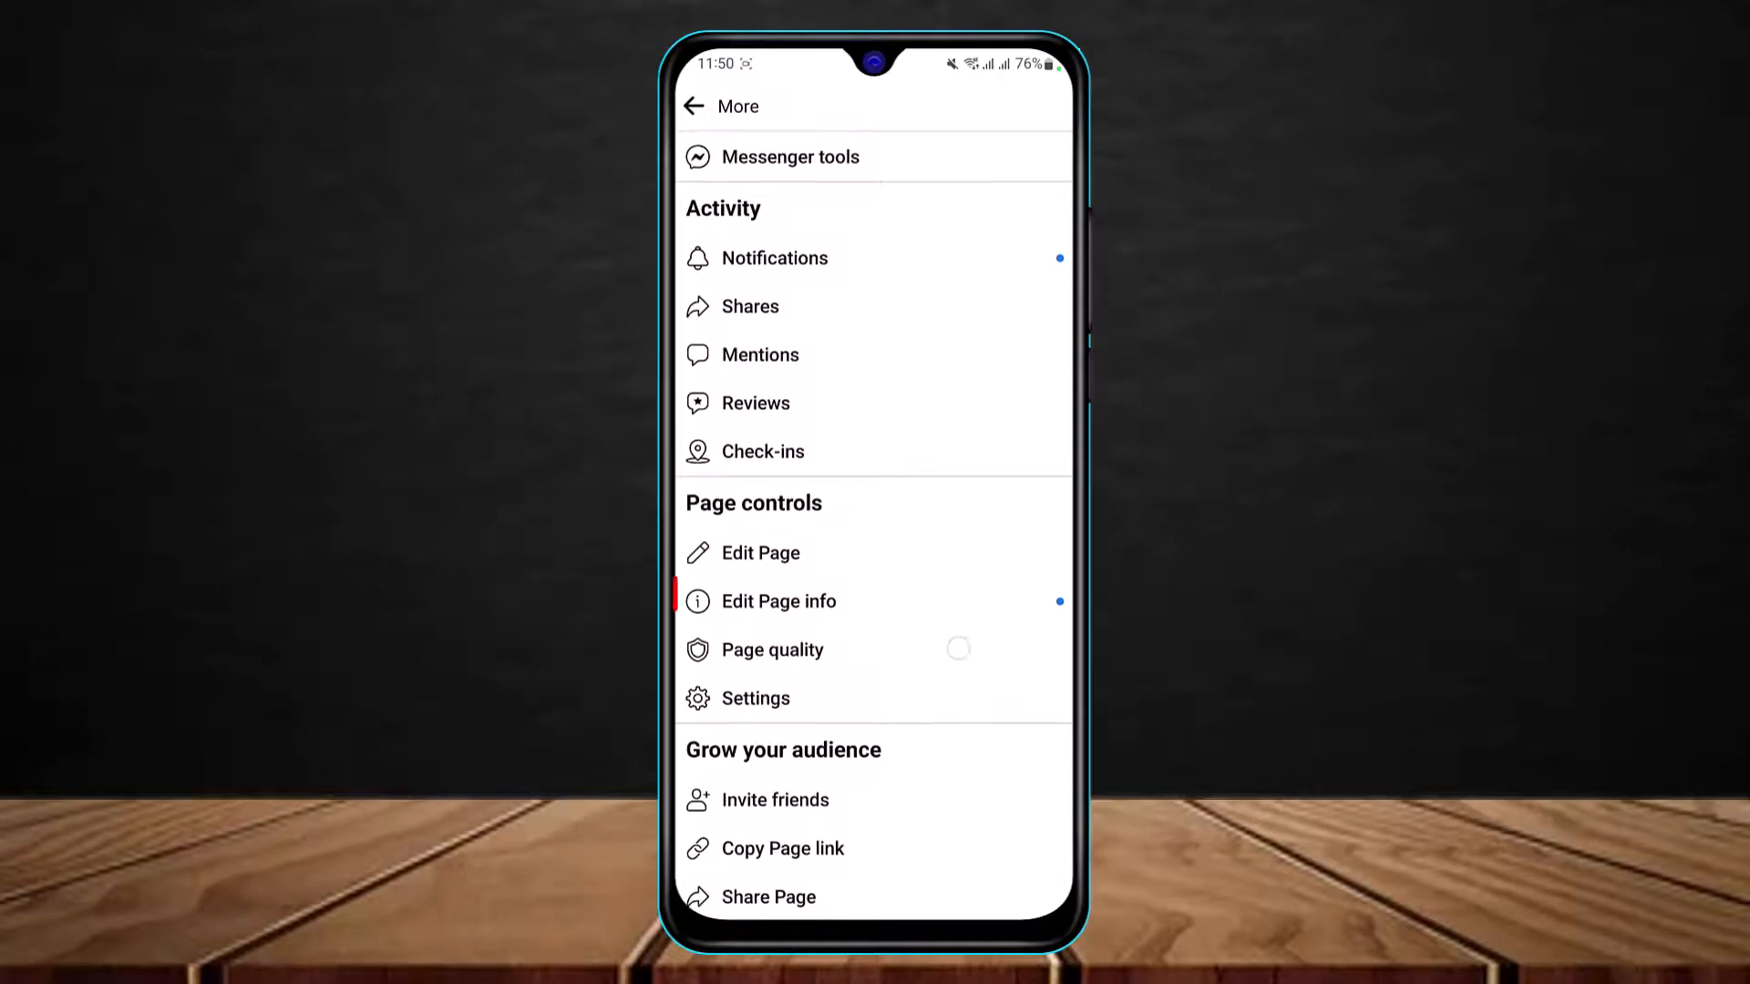
pyautogui.click(776, 602)
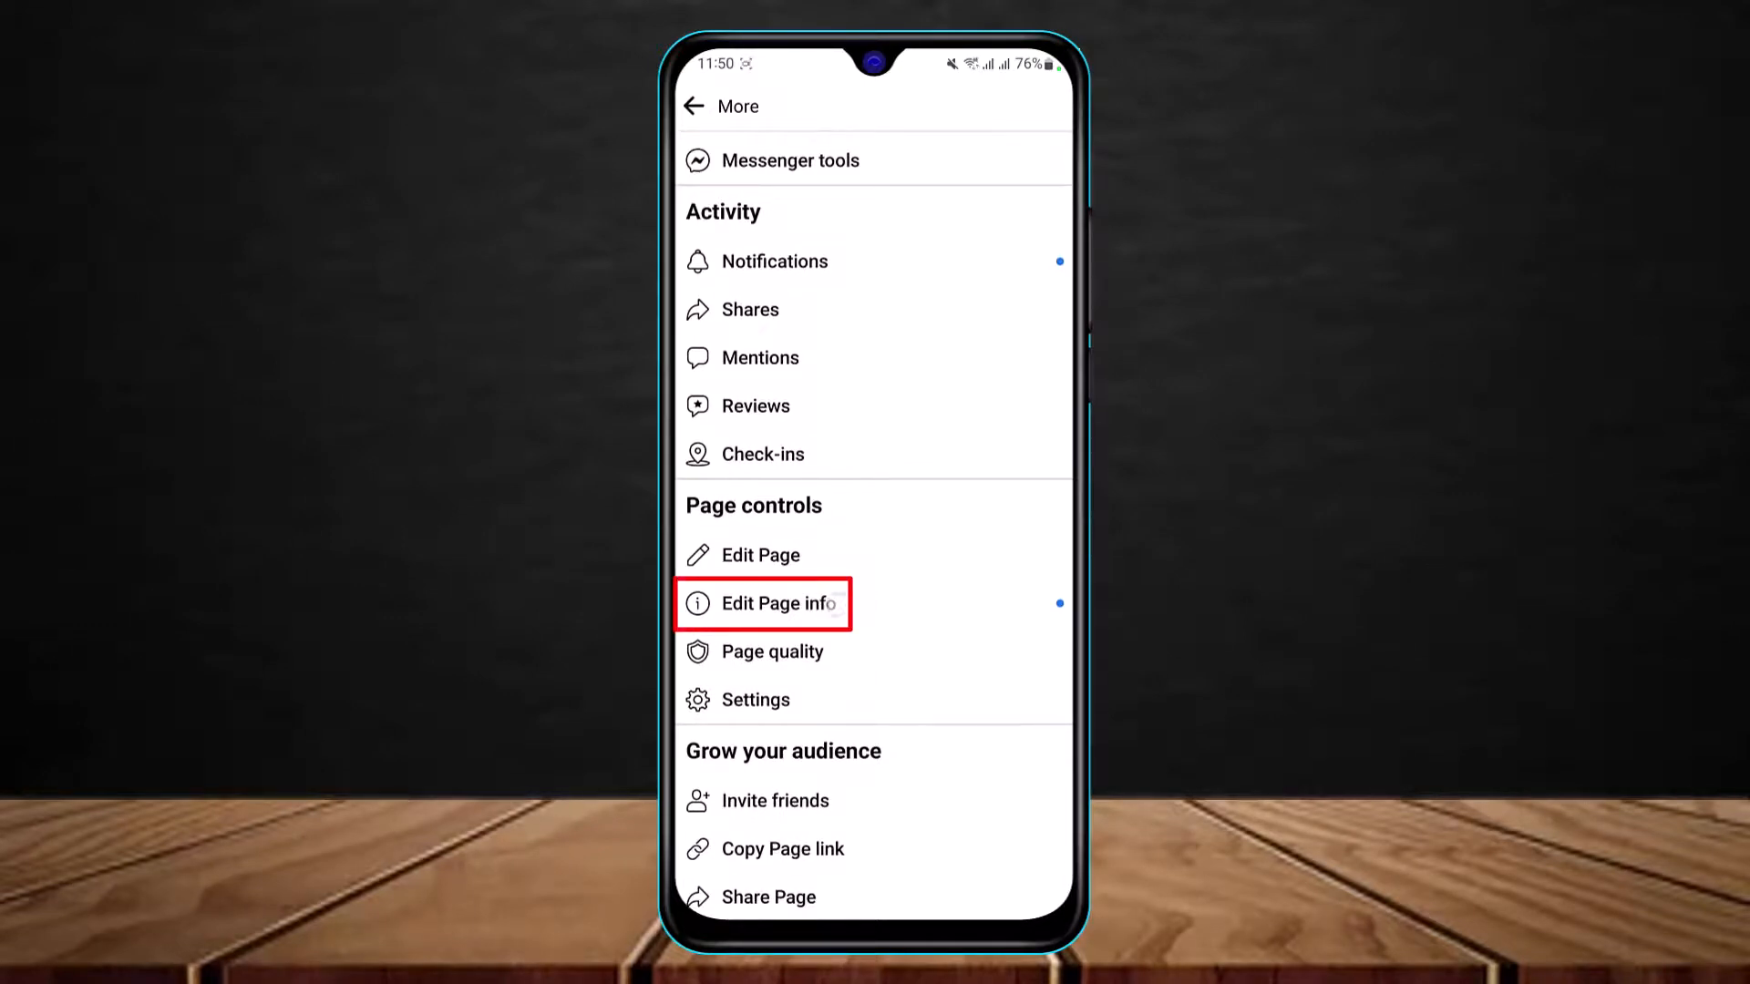
pyautogui.click(764, 604)
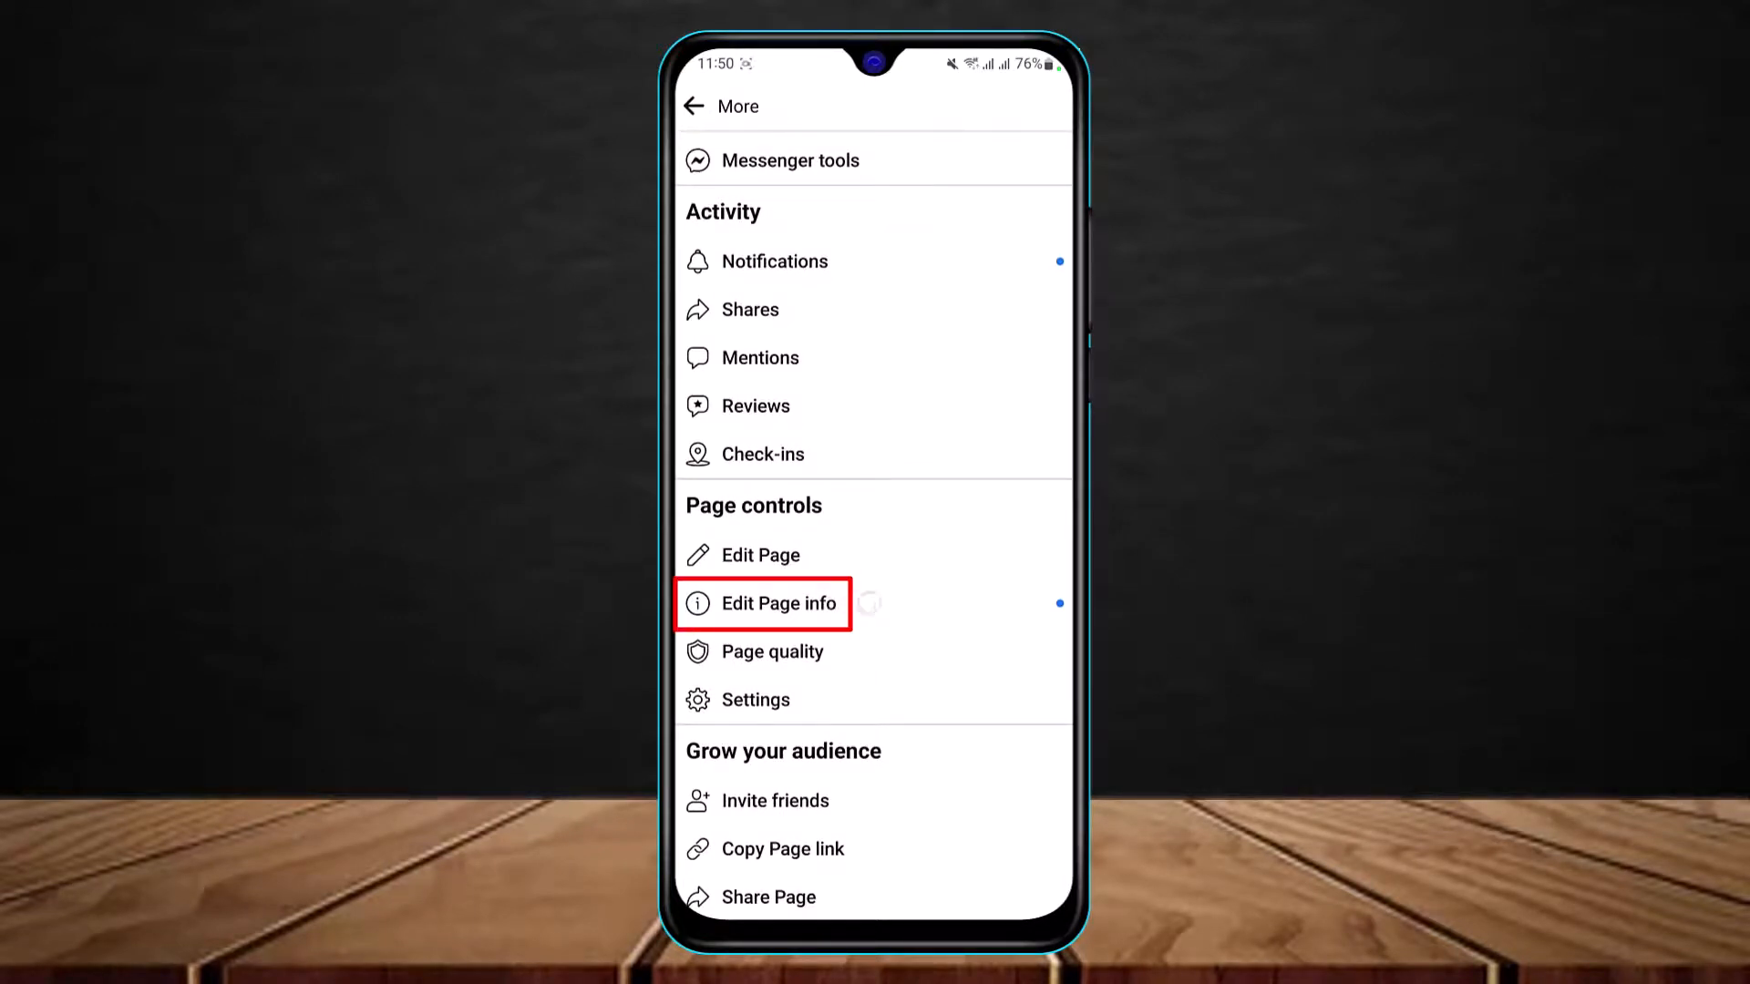
# Step: Enter Edit Page info, scroll past Website and start adding a description
pyautogui.click(762, 604)
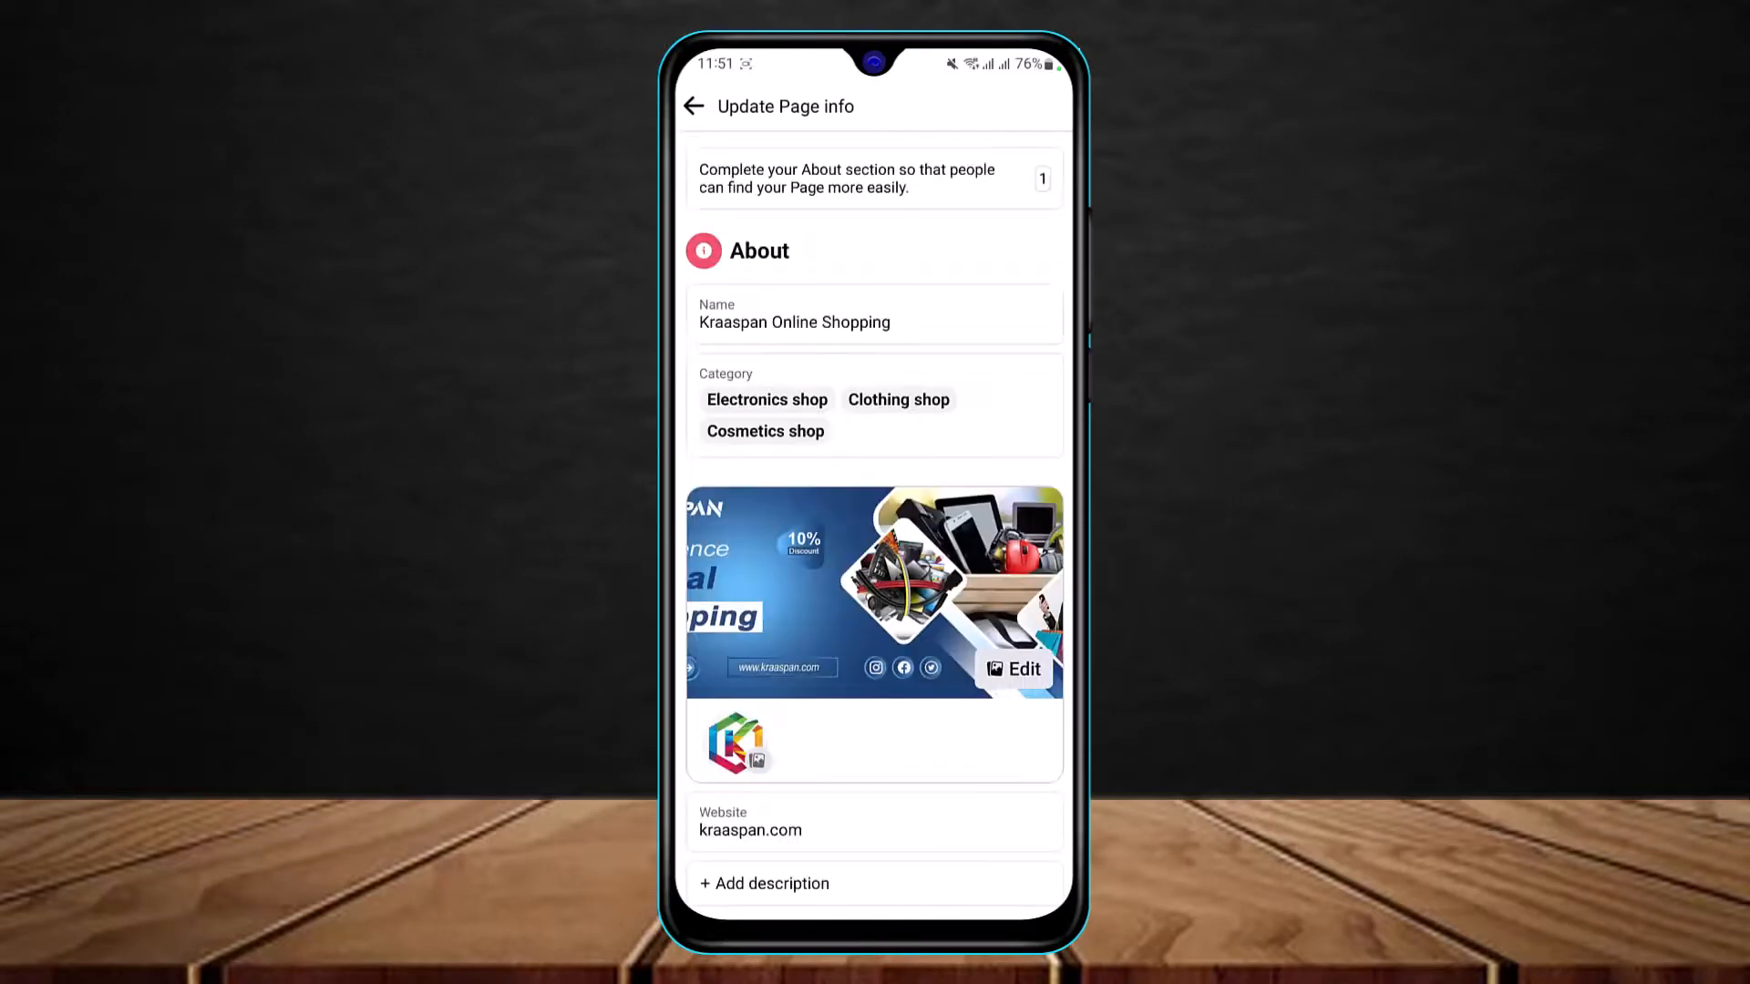
pyautogui.scroll(-3)
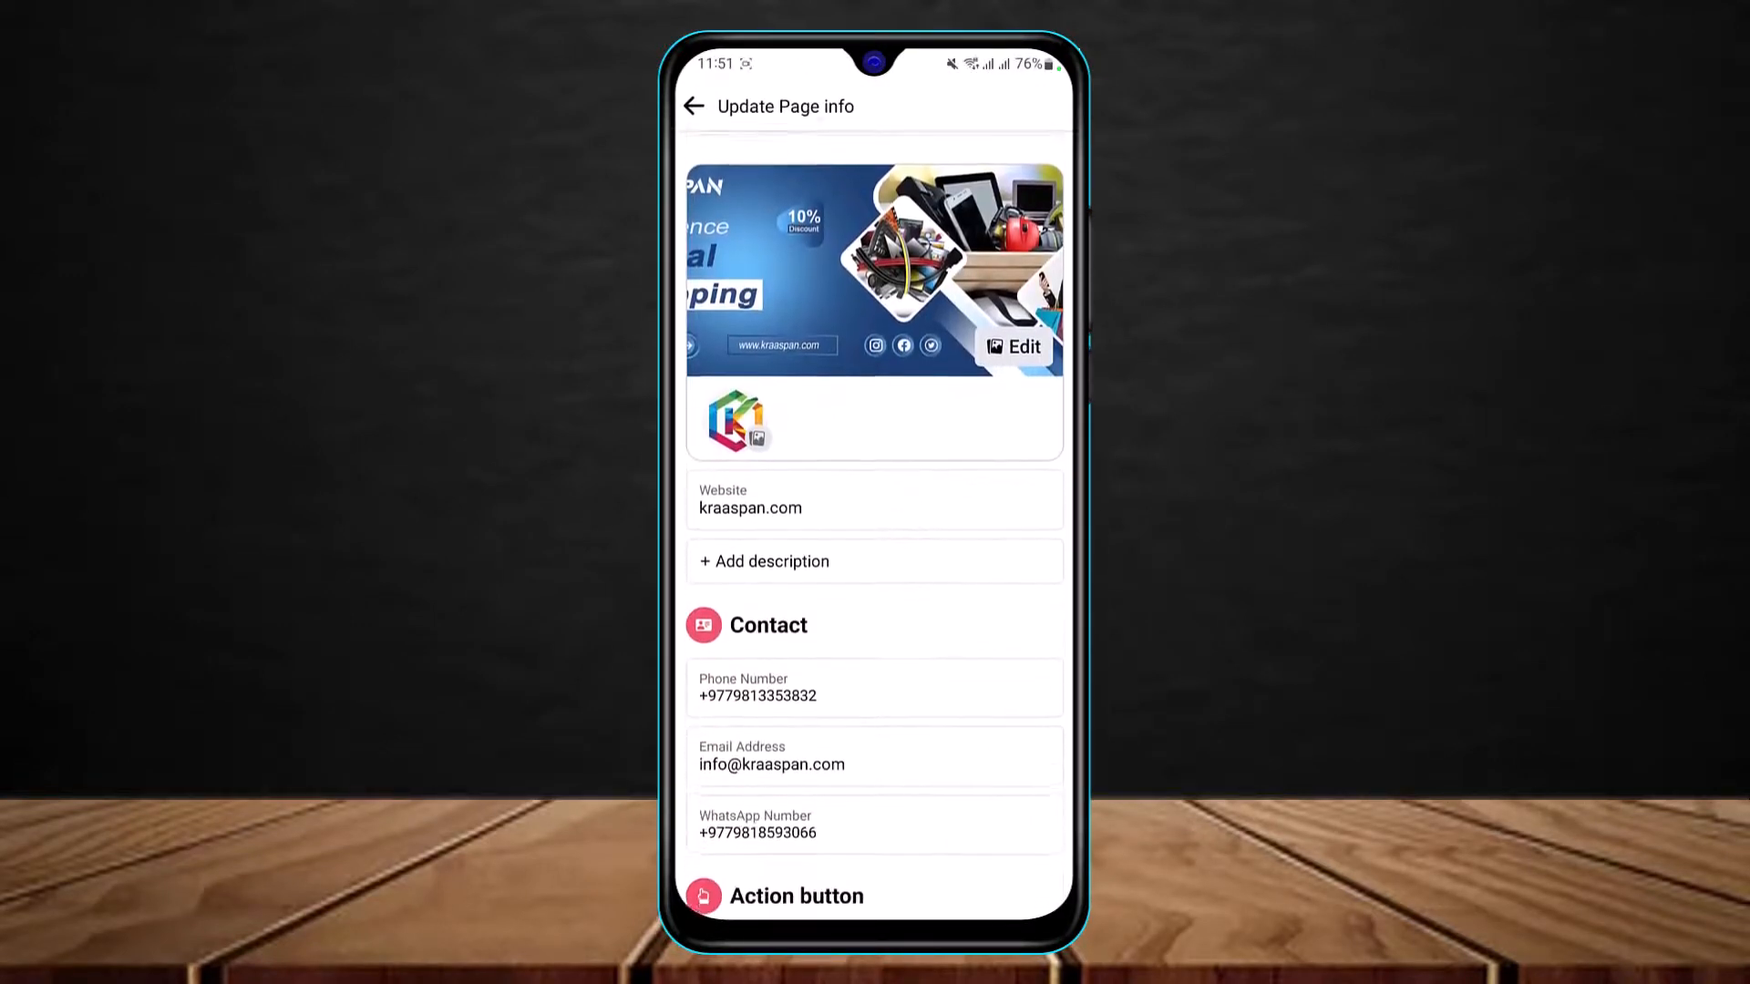
pyautogui.scroll(-3)
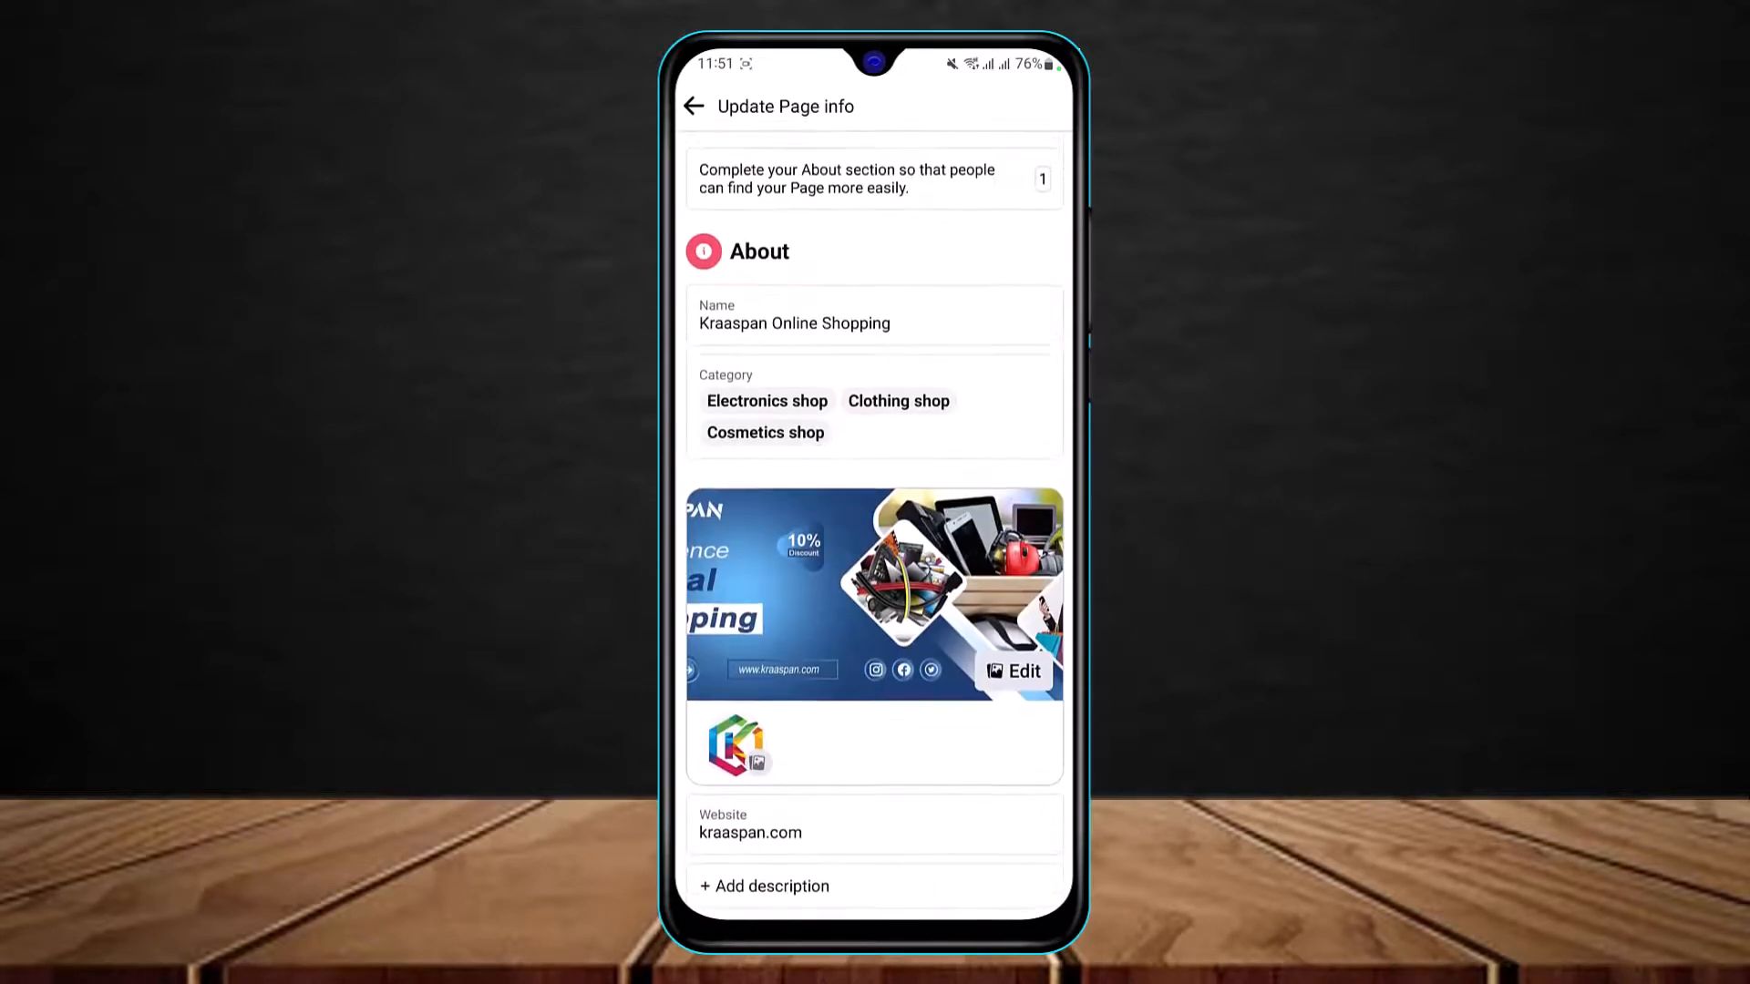
pyautogui.scroll(-3)
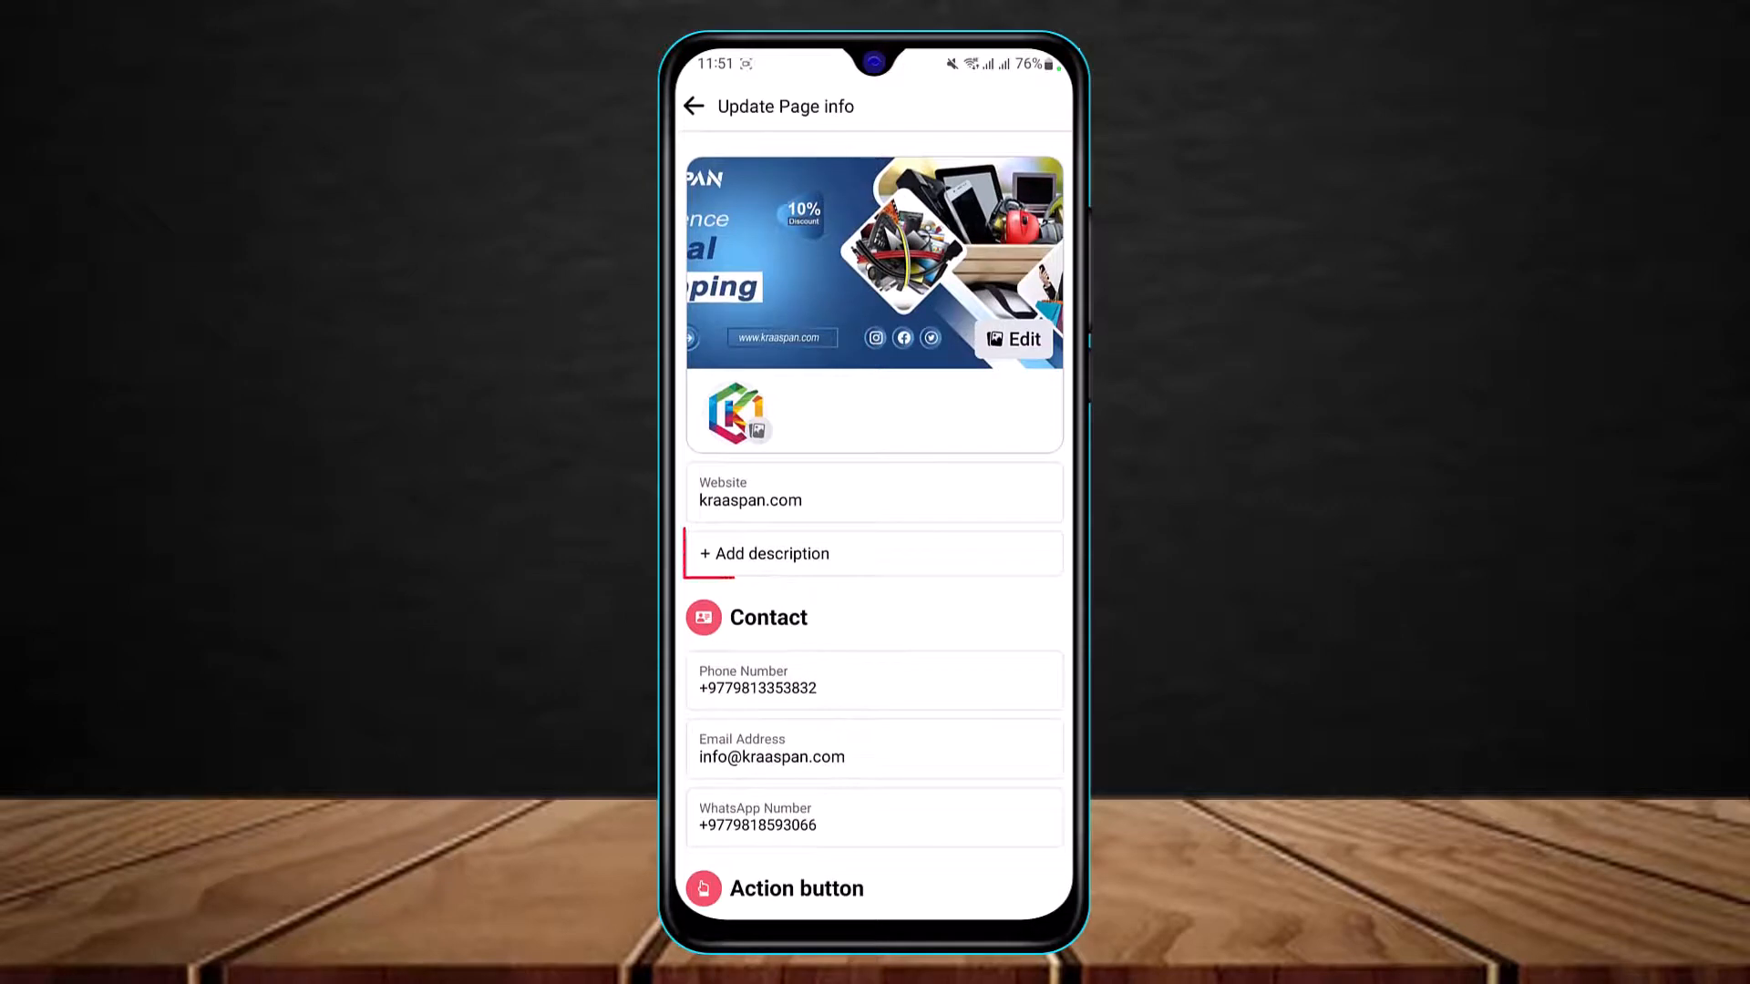
pyautogui.click(764, 554)
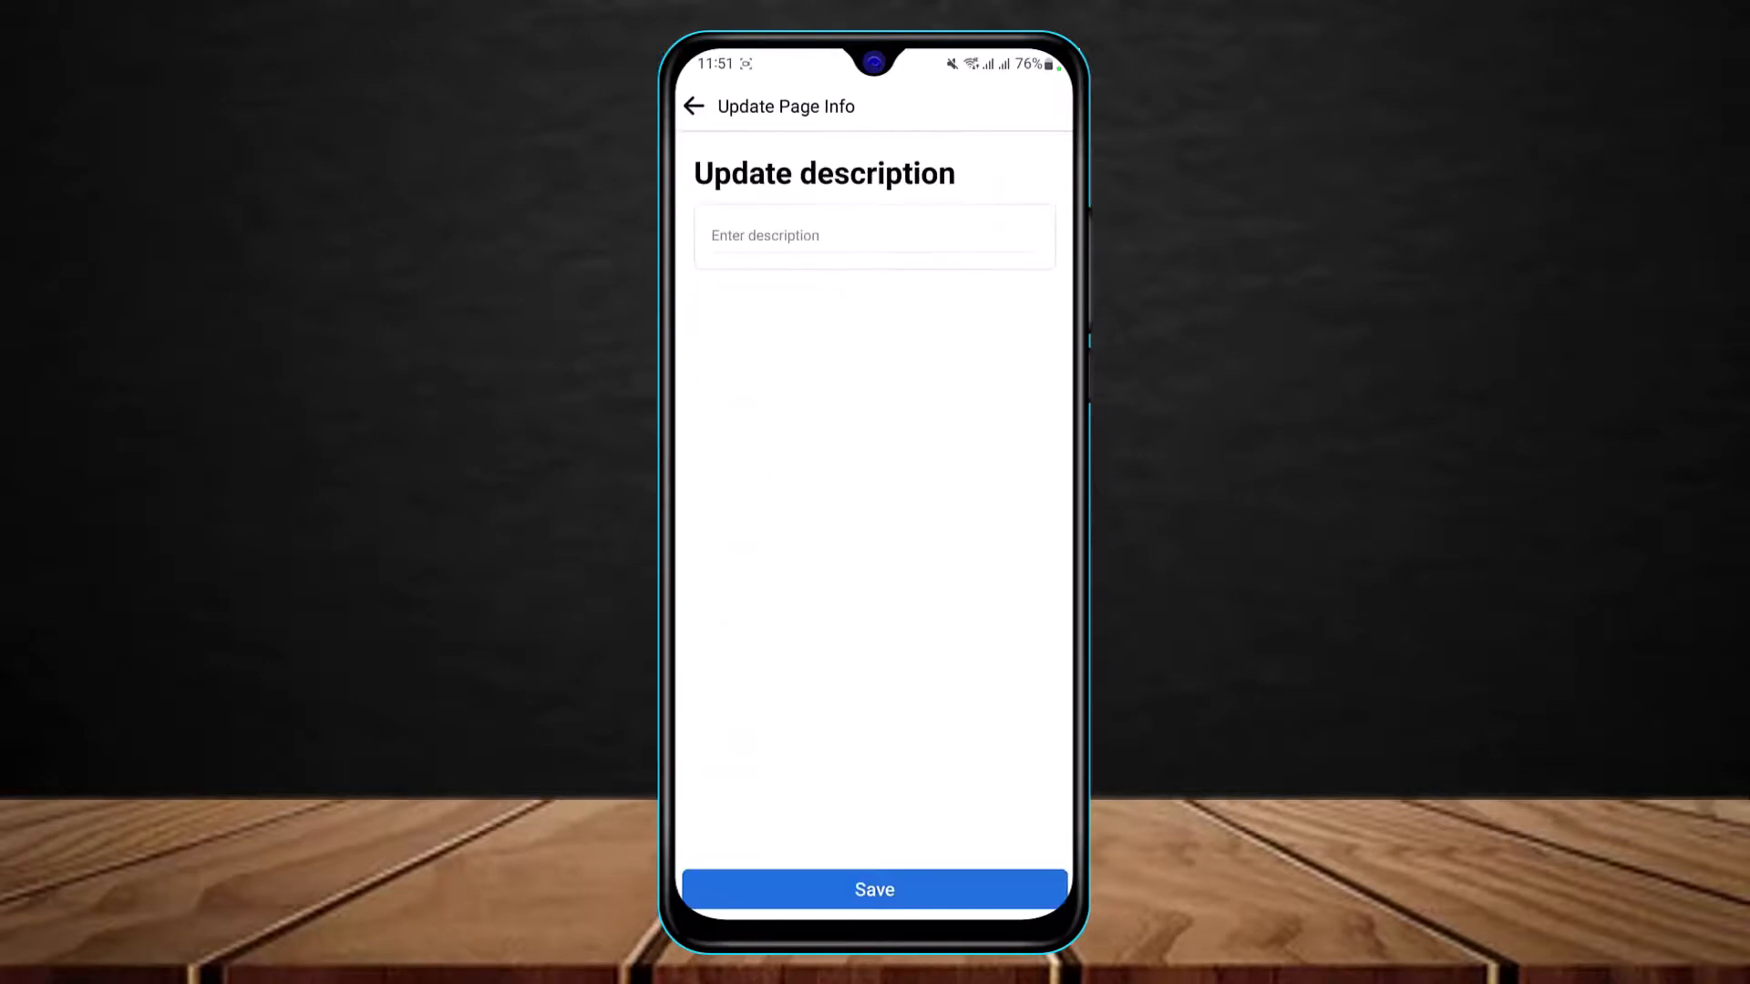
# Step: Enter 'We provide all the required gadgets, equipment, home supplies, electronics, etc.', fixing 'equipments', and save
pyautogui.click(873, 236)
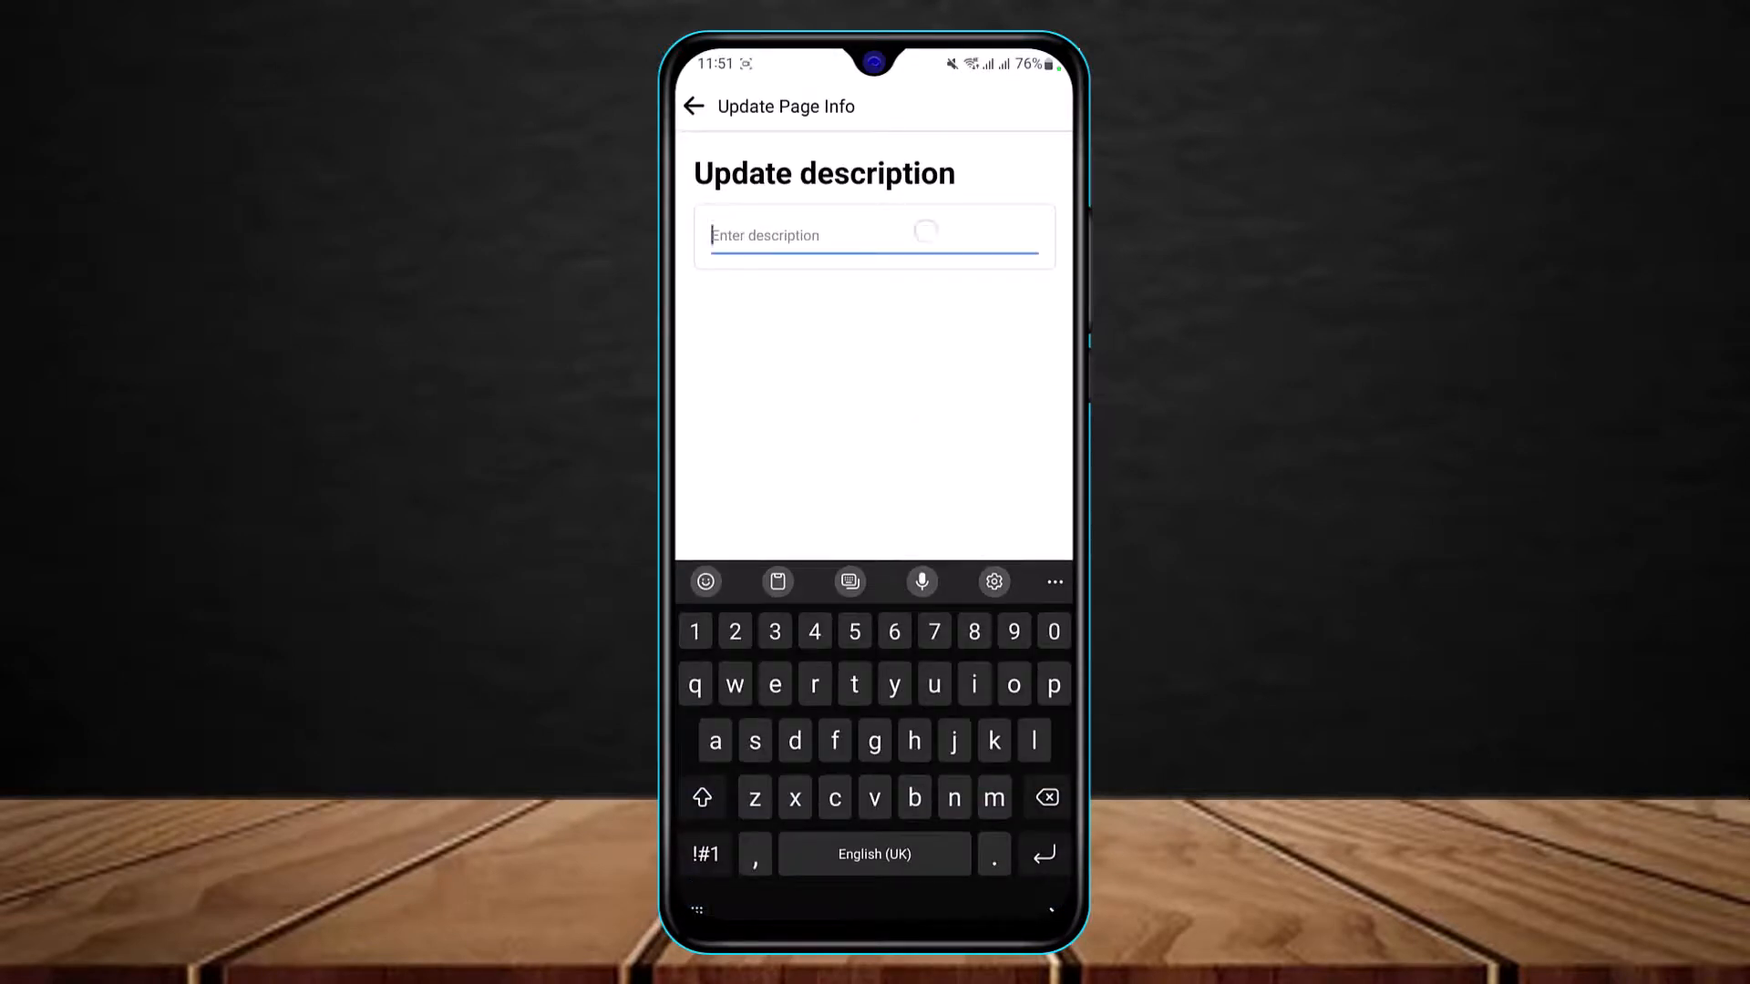
pyautogui.write('We provide all the required gadgets, equipments, home supplies, electronics, etc. that are necessary in the daily life of the consumers.')
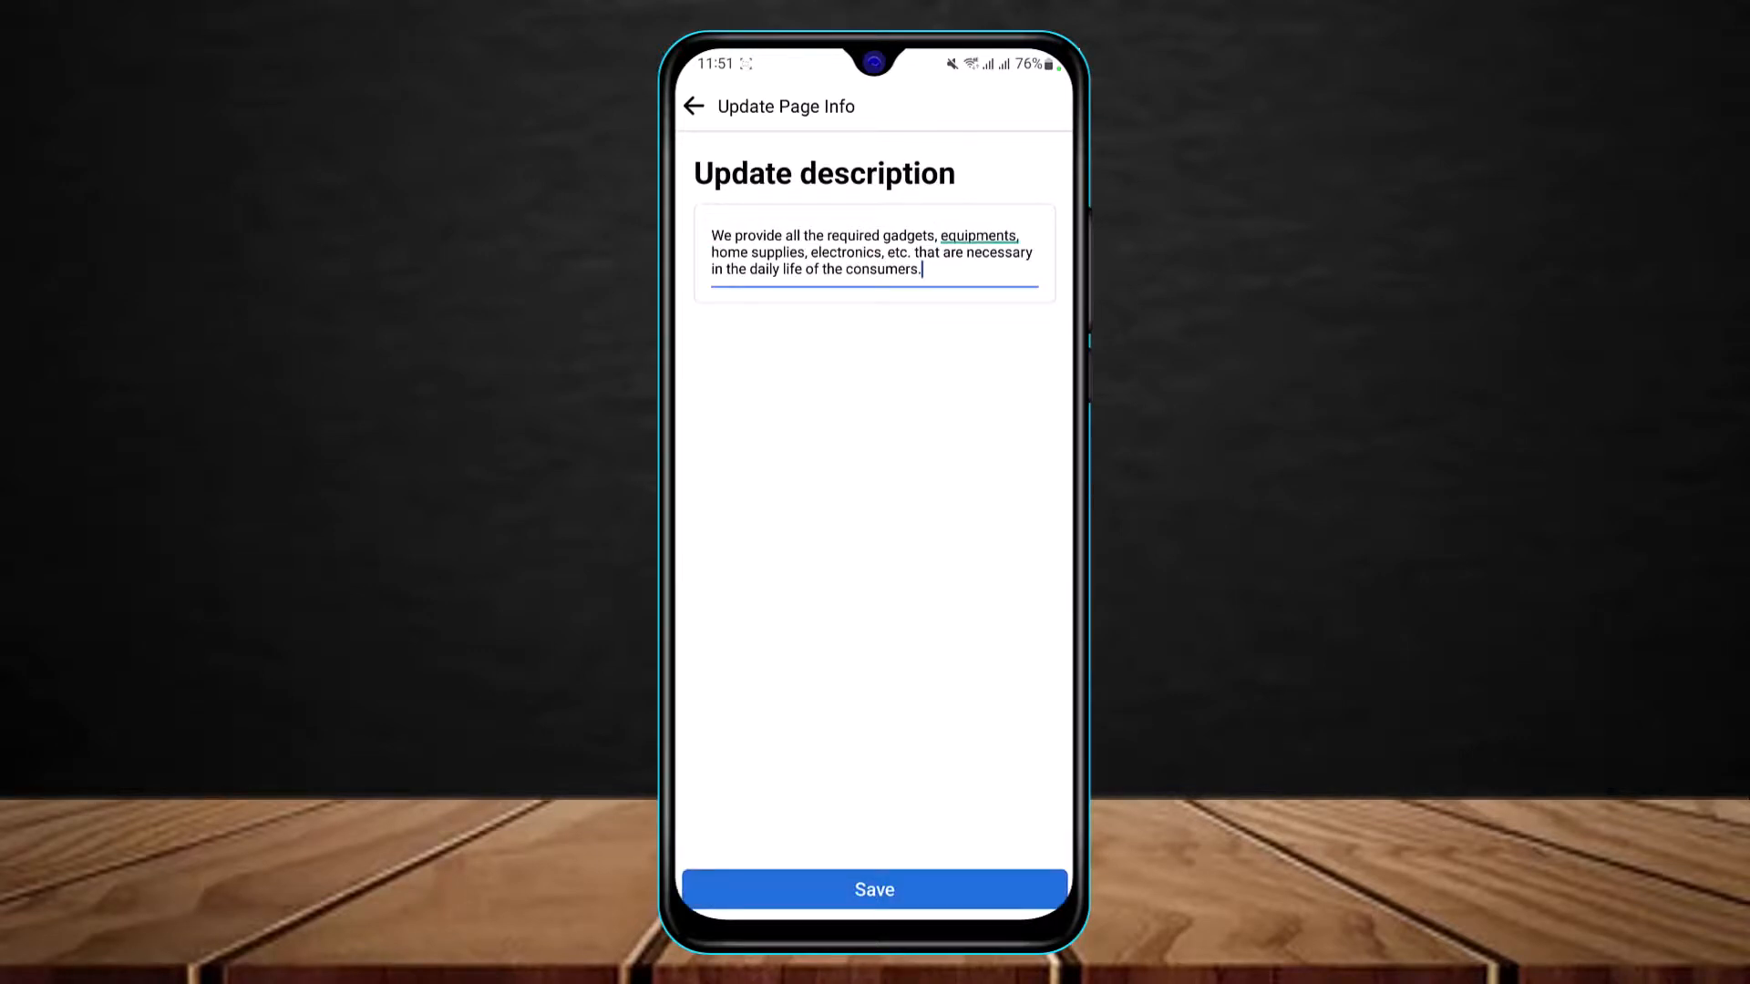
pyautogui.click(979, 235)
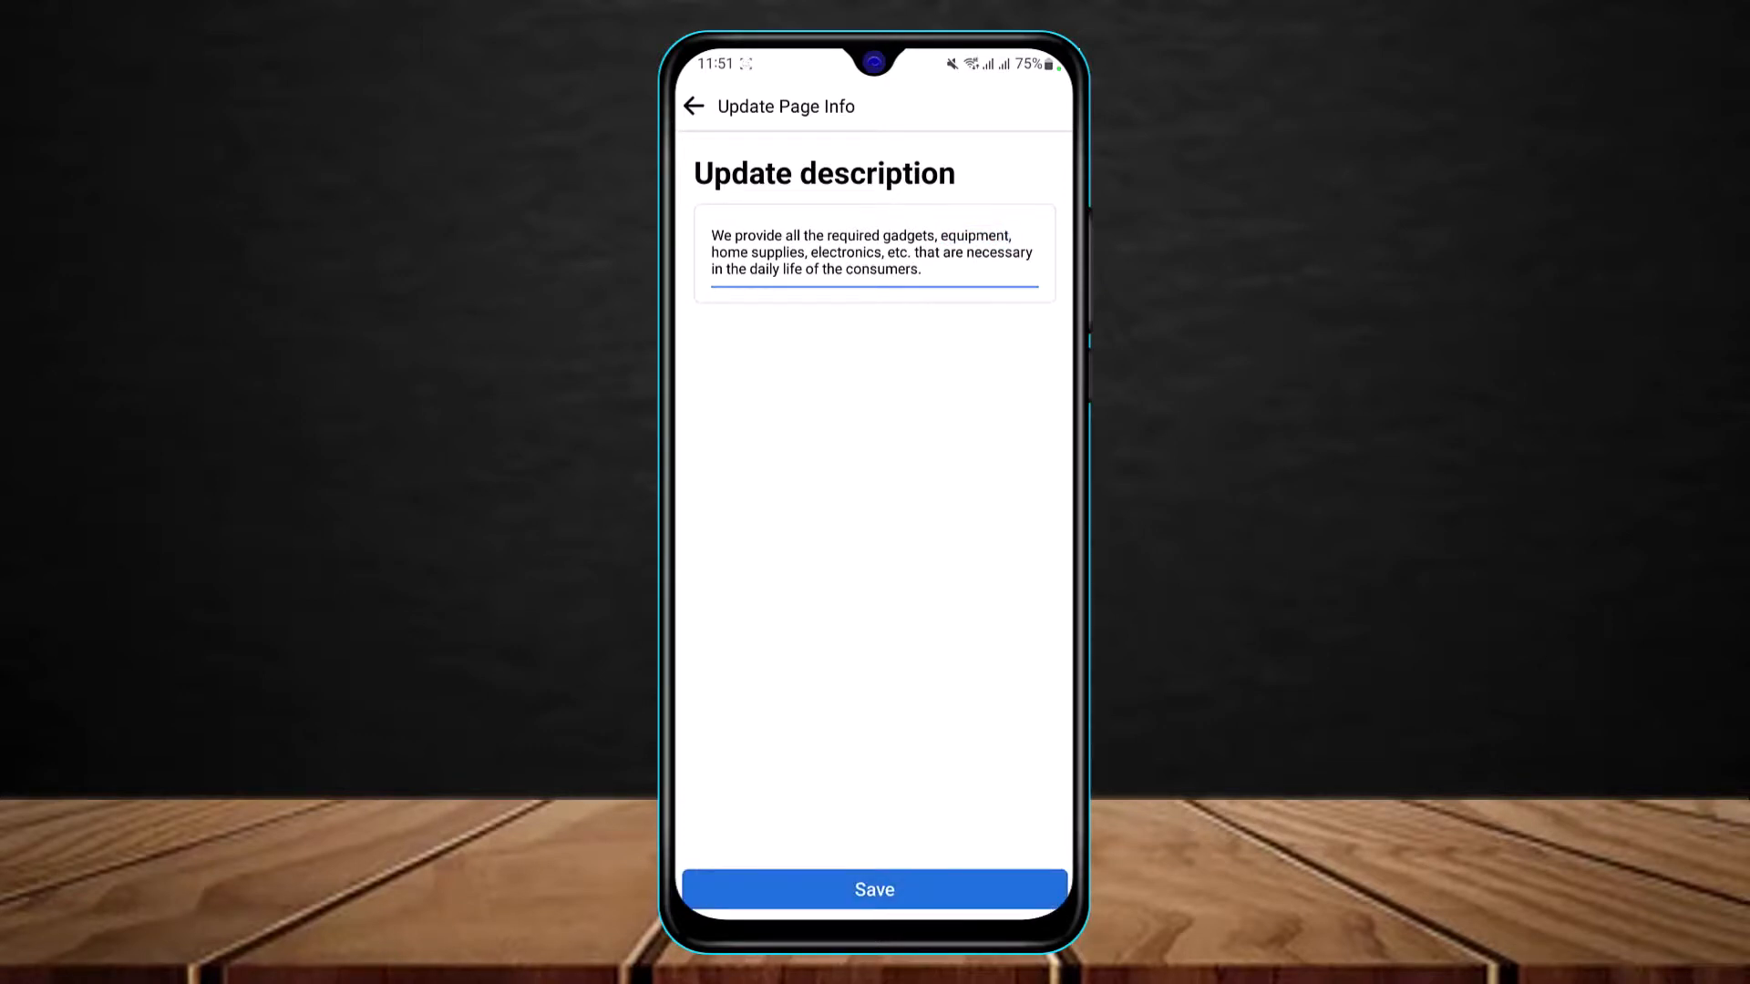
pyautogui.click(873, 890)
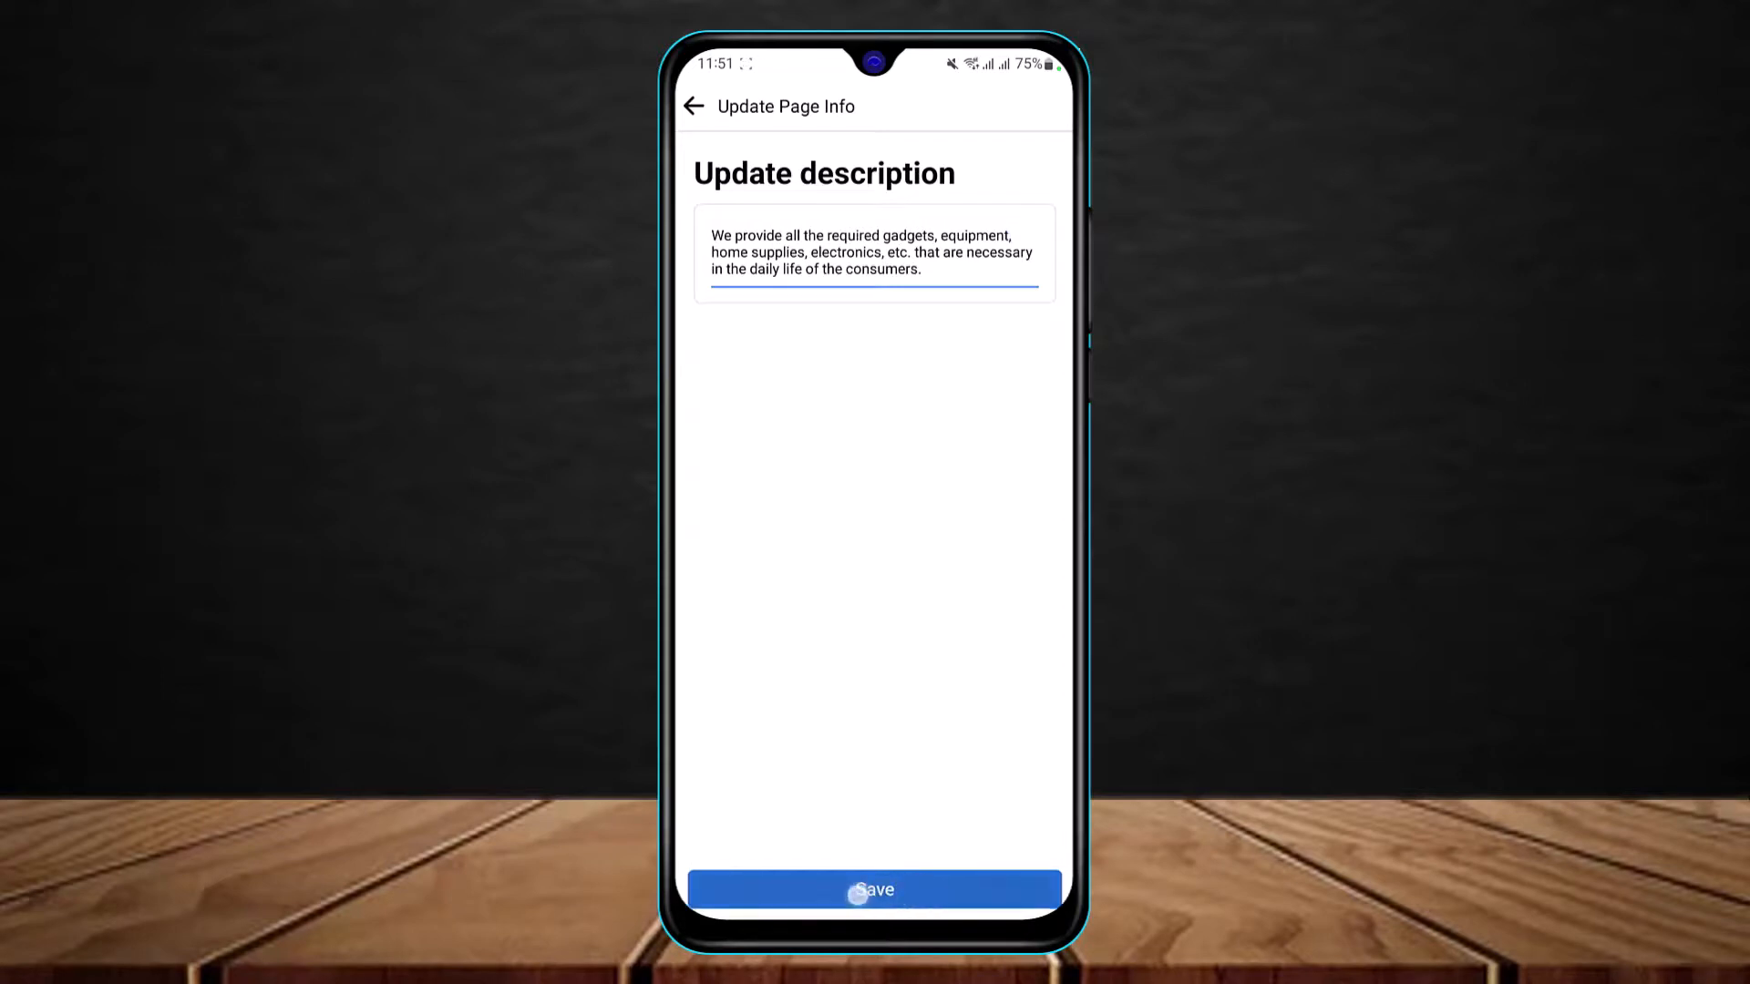
pyautogui.click(875, 890)
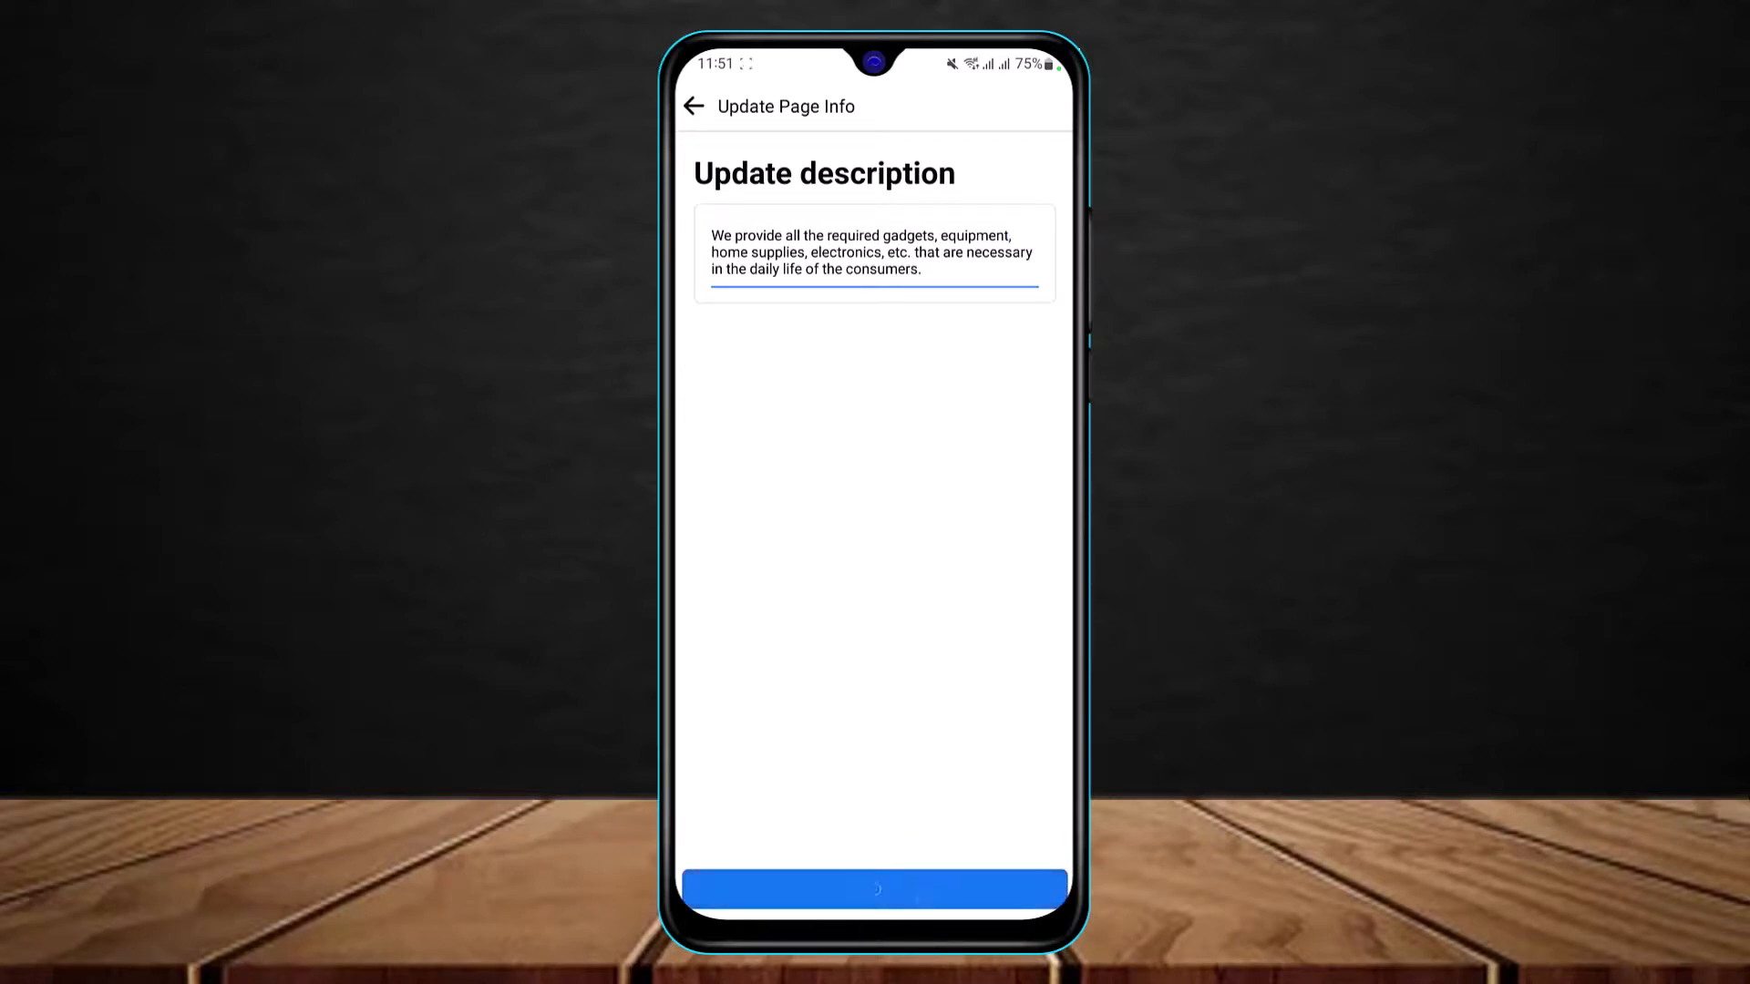
# Step: Confirm the description appears under Page info and return to the Kraaspan Page overview
pyautogui.click(875, 889)
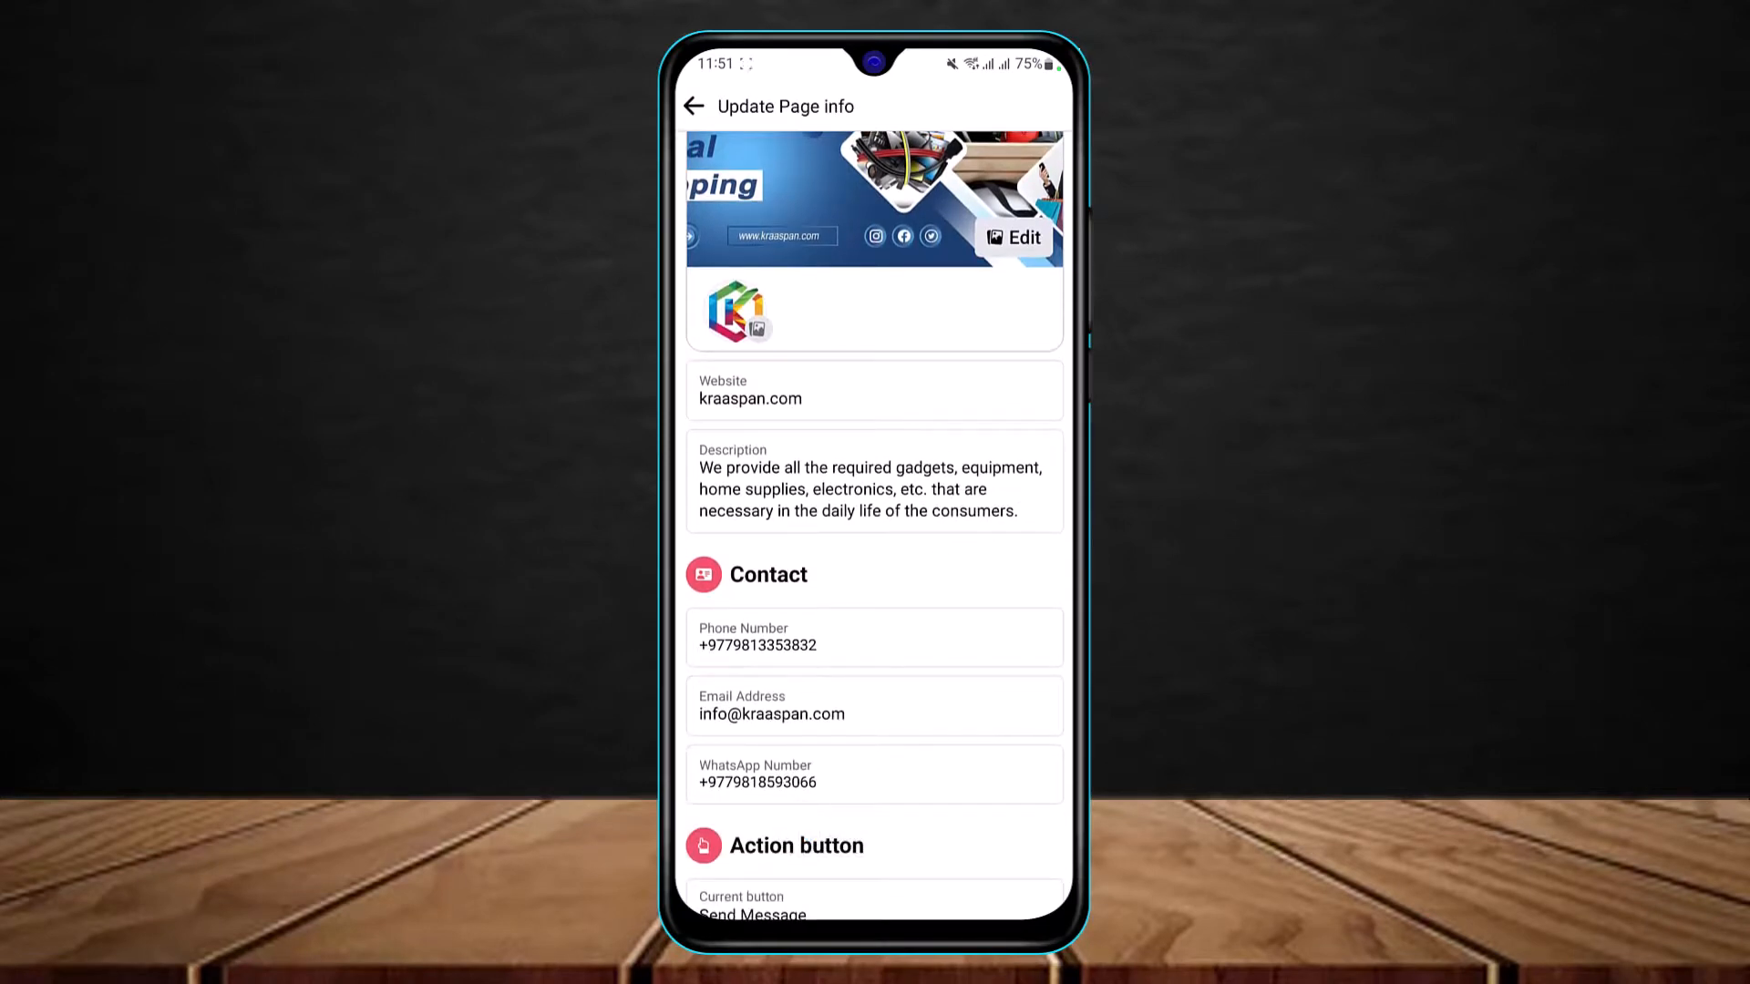
pyautogui.click(692, 106)
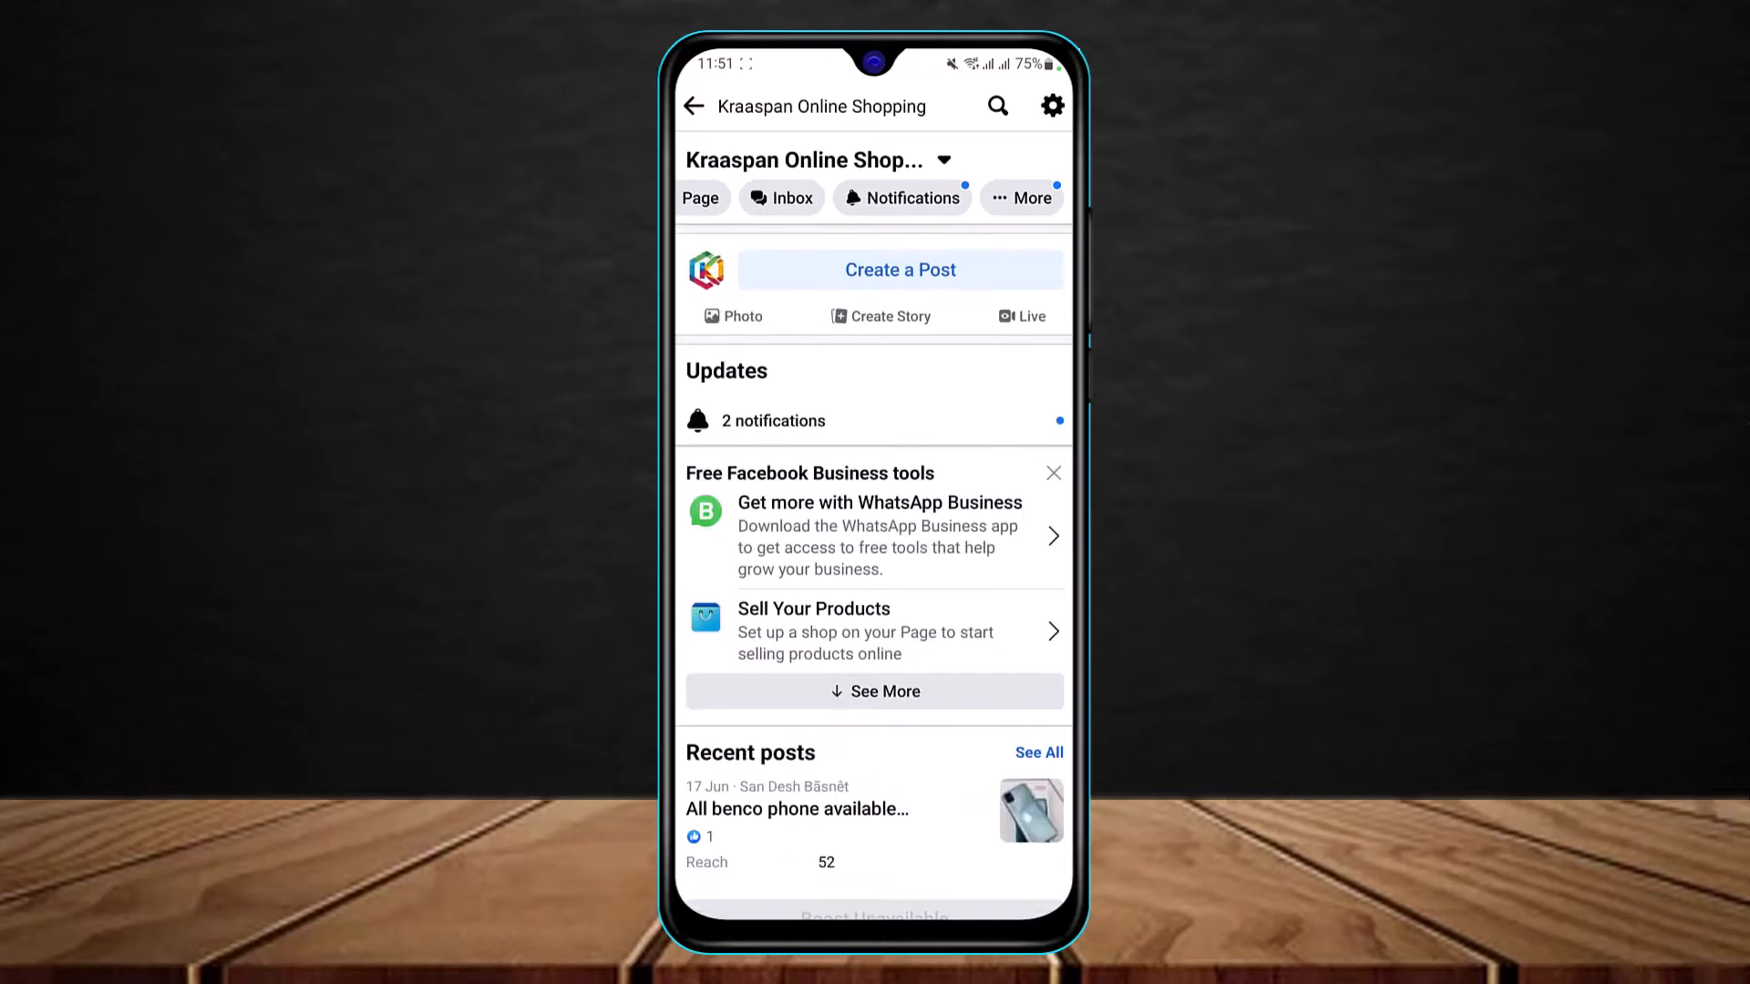
pyautogui.scroll(-3)
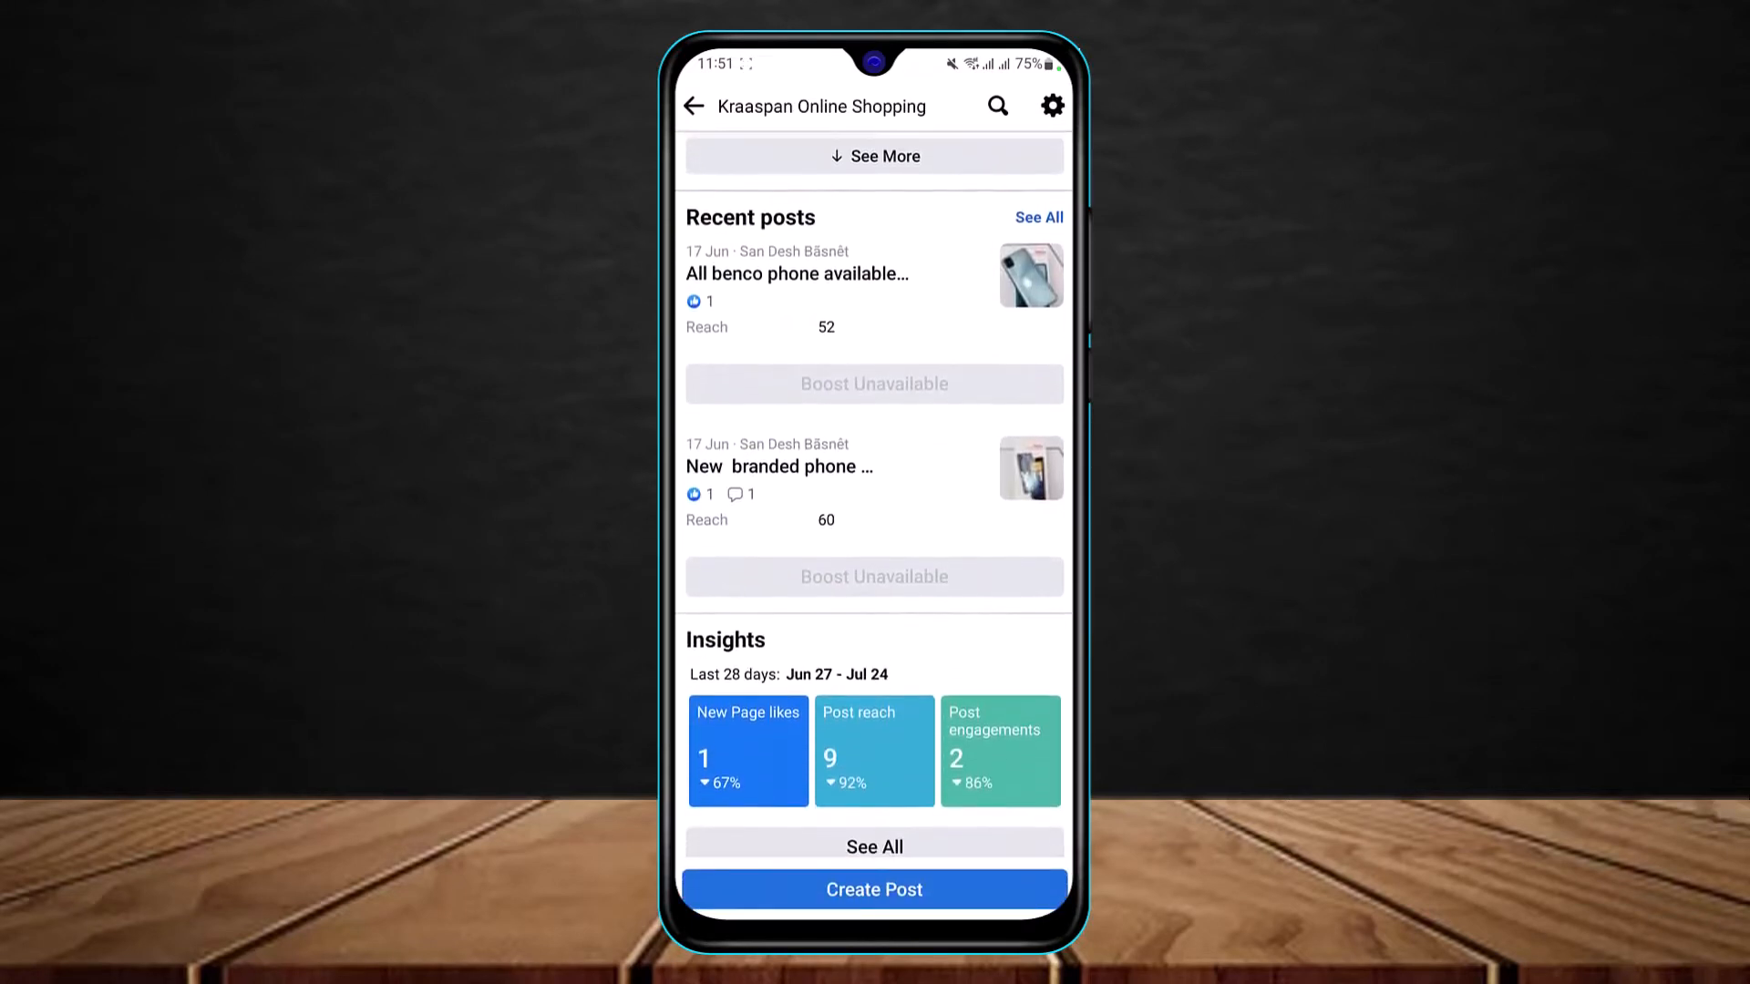